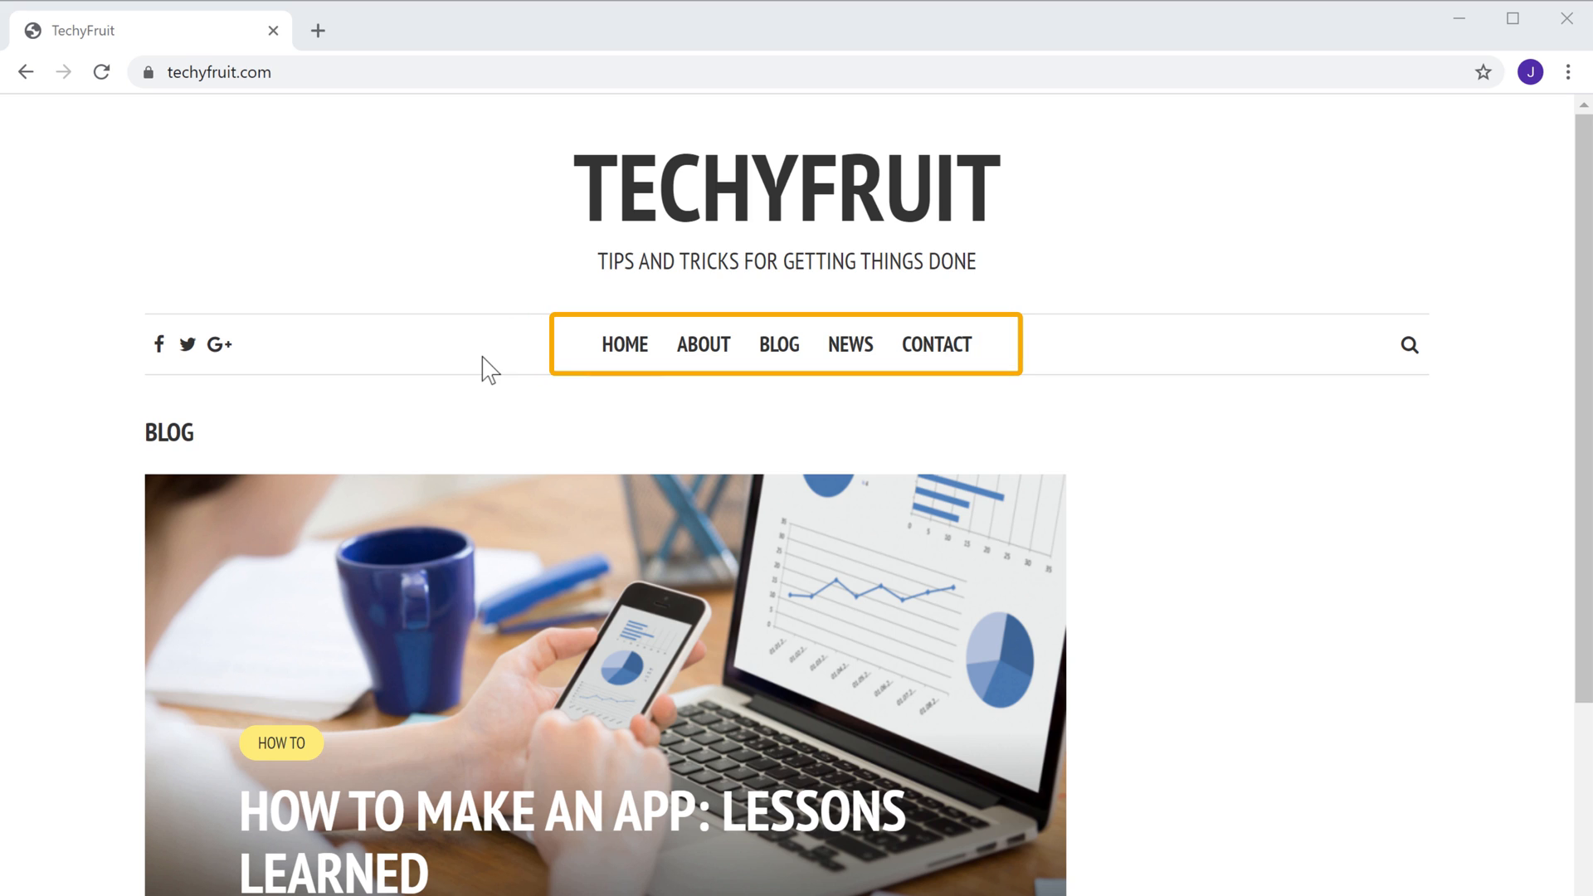
mouse_move(702, 345)
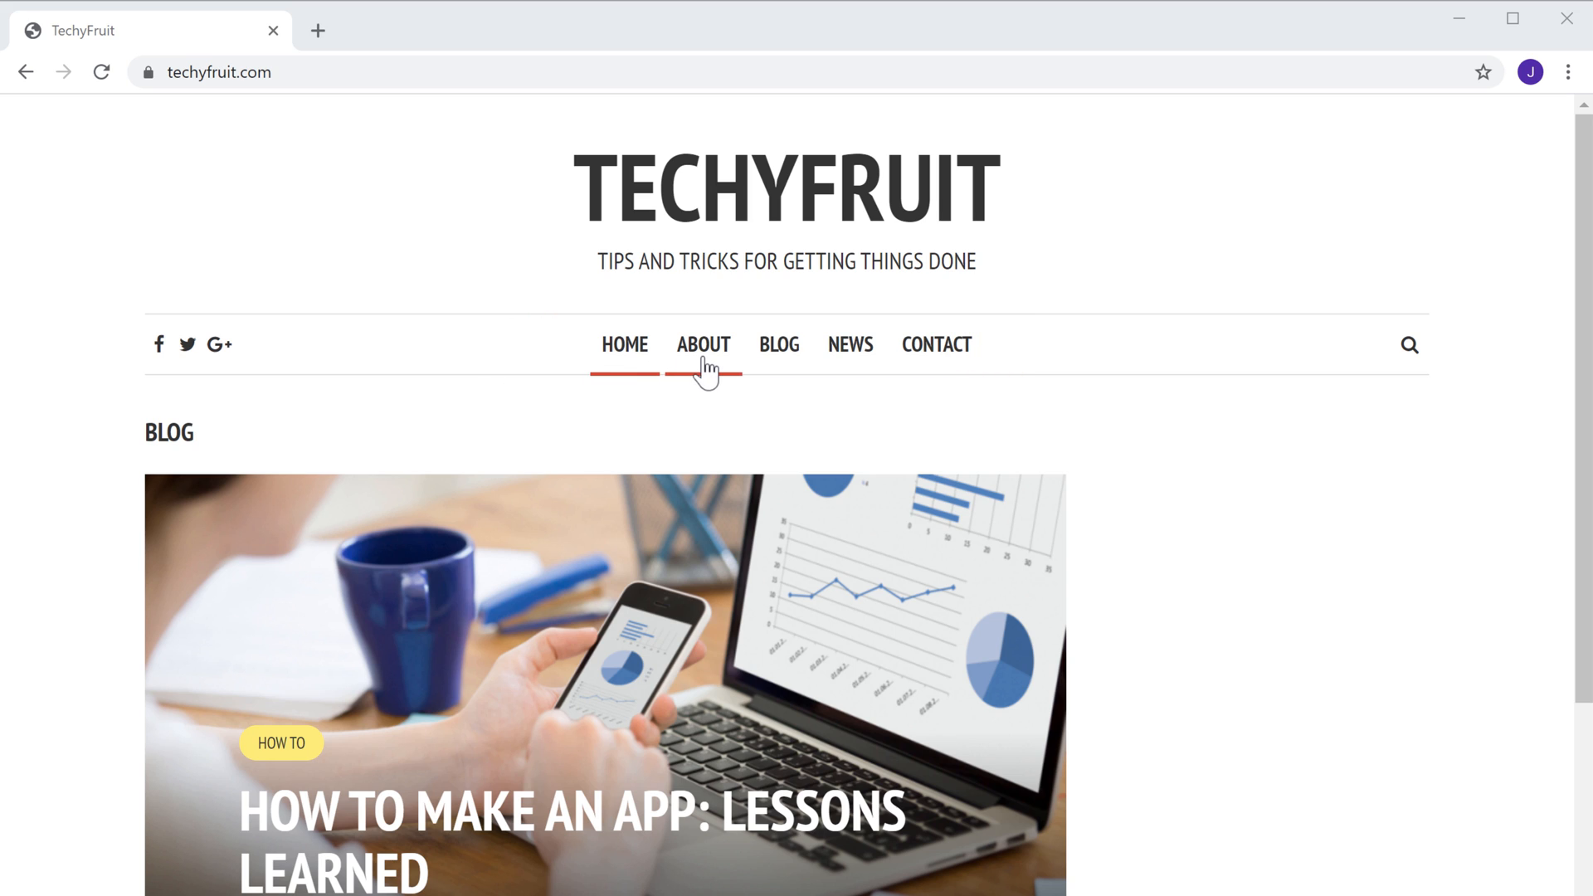
Visit the About, News and Blog pages, noting their ?page_id= and ?cat= query-string addresses.
left_click(702, 344)
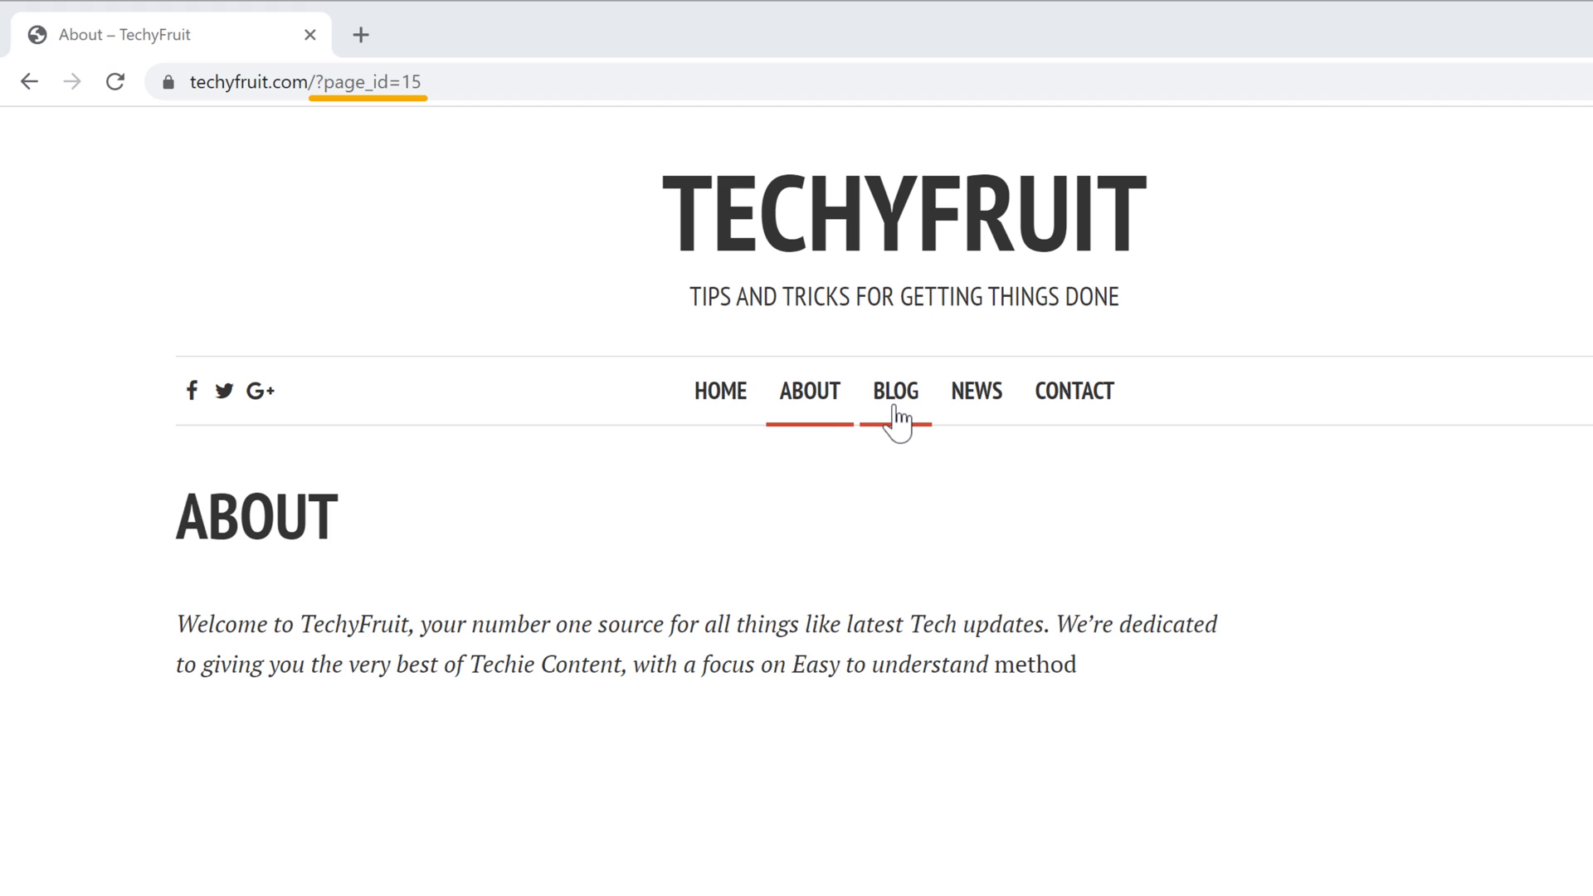
left_click(974, 390)
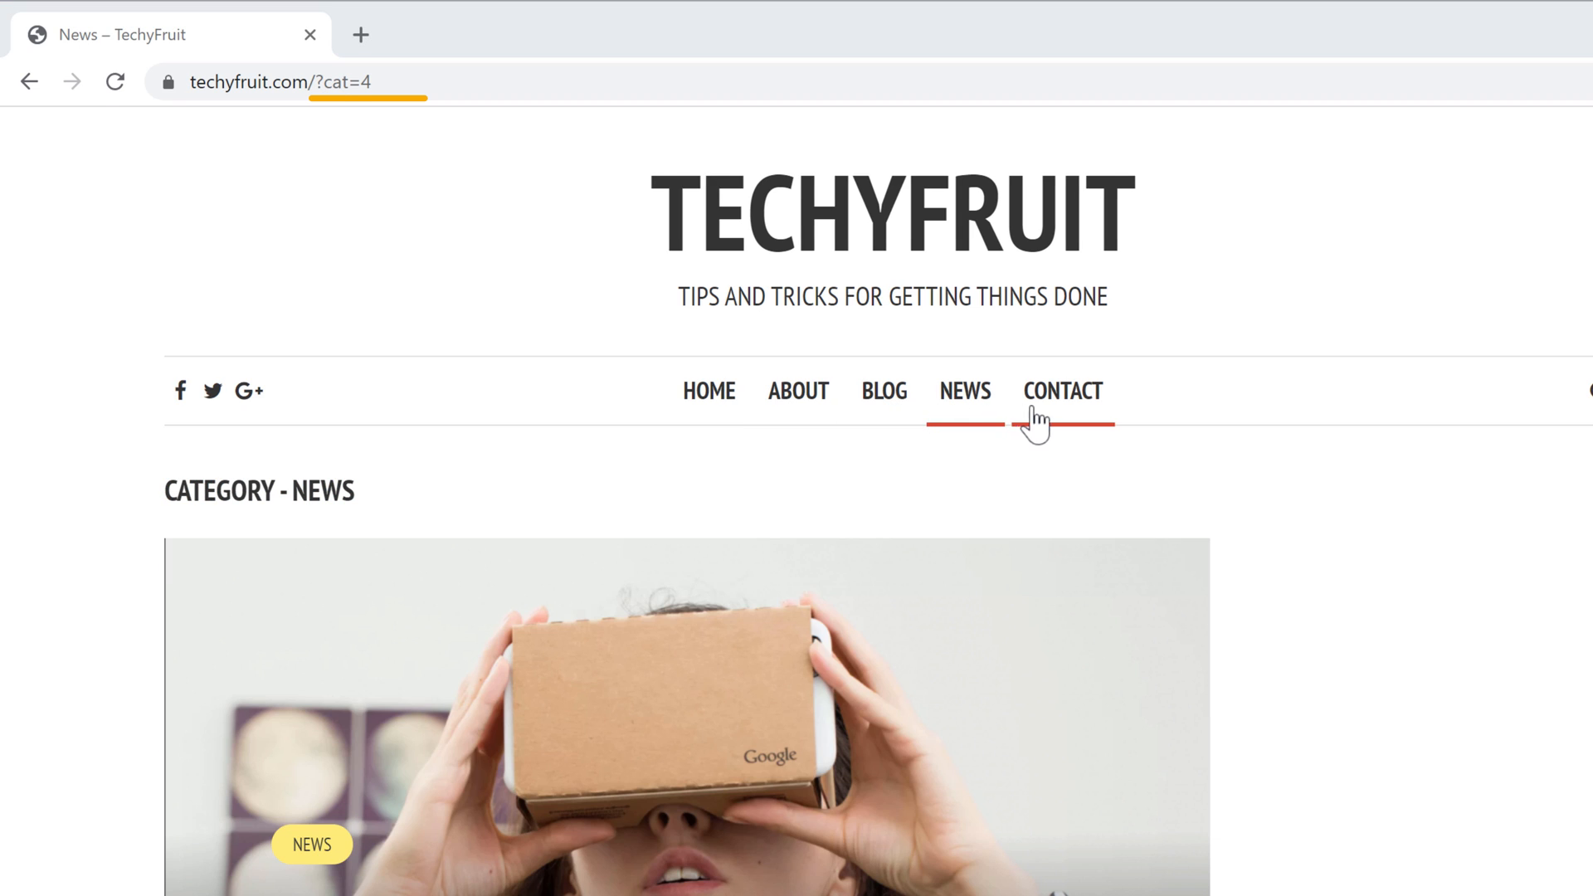
left_click(883, 390)
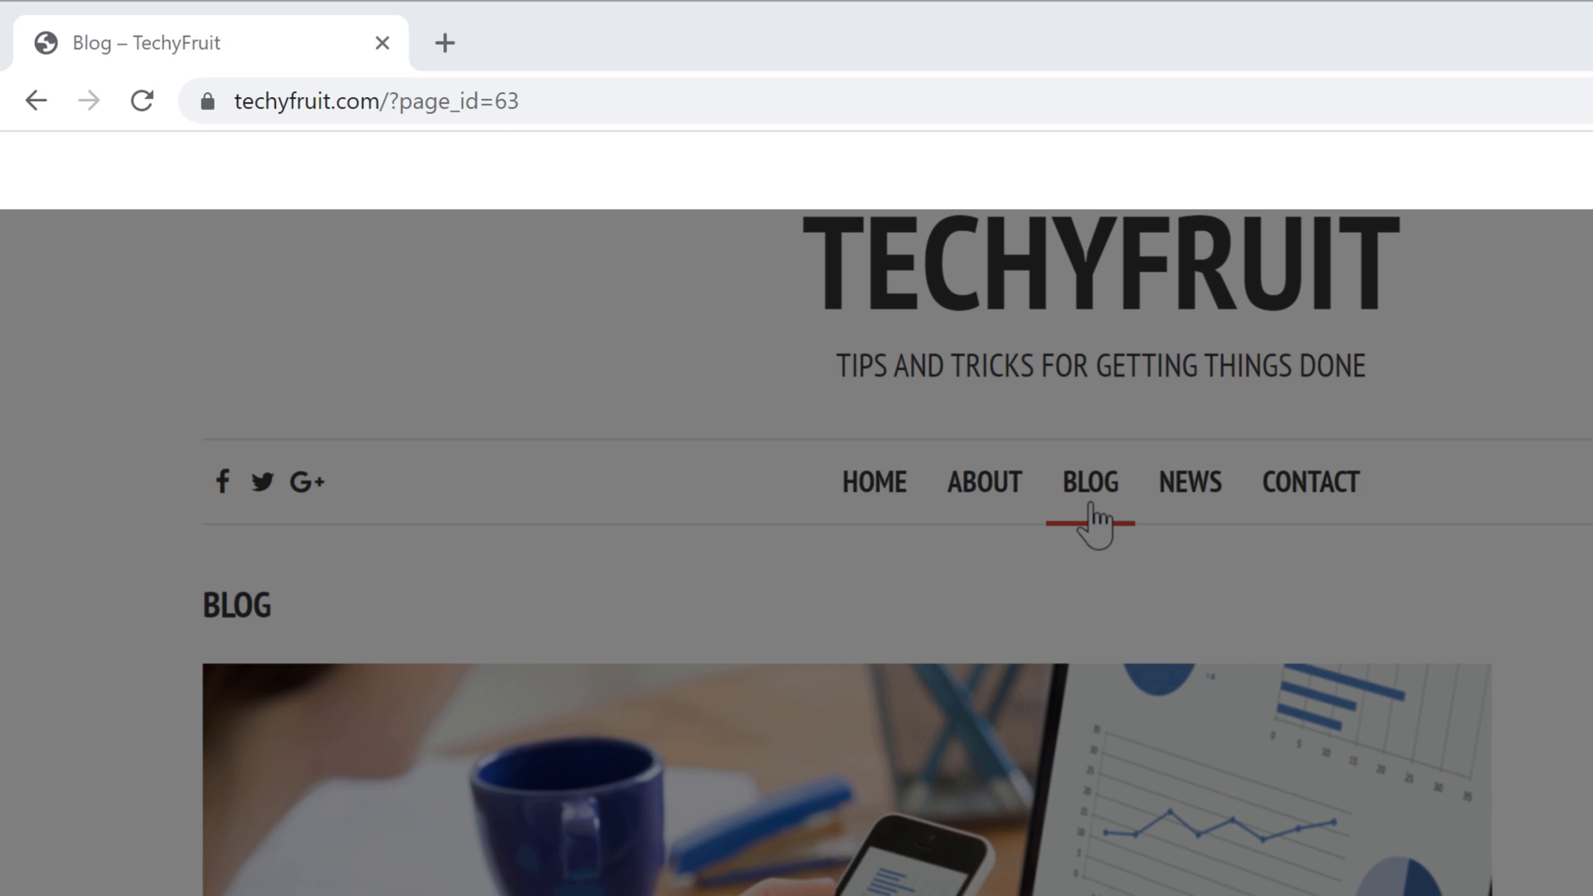
Reach the TechyFruit wp-admin Dashboard and reveal the Settings submenu in the sidebar.
left_click(1088, 482)
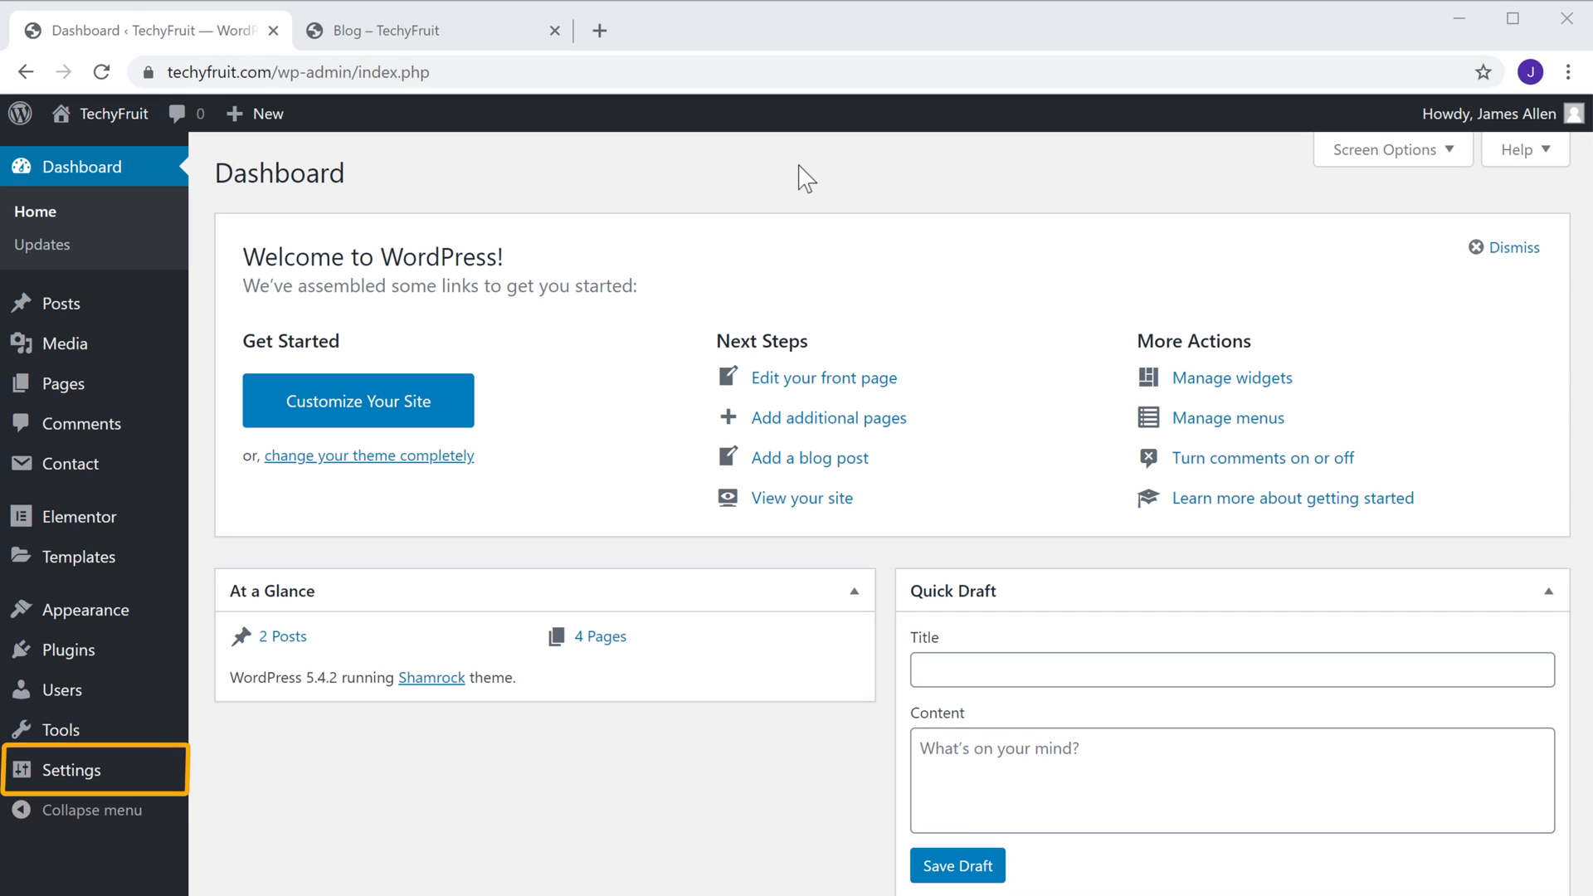
scroll("down", 3)
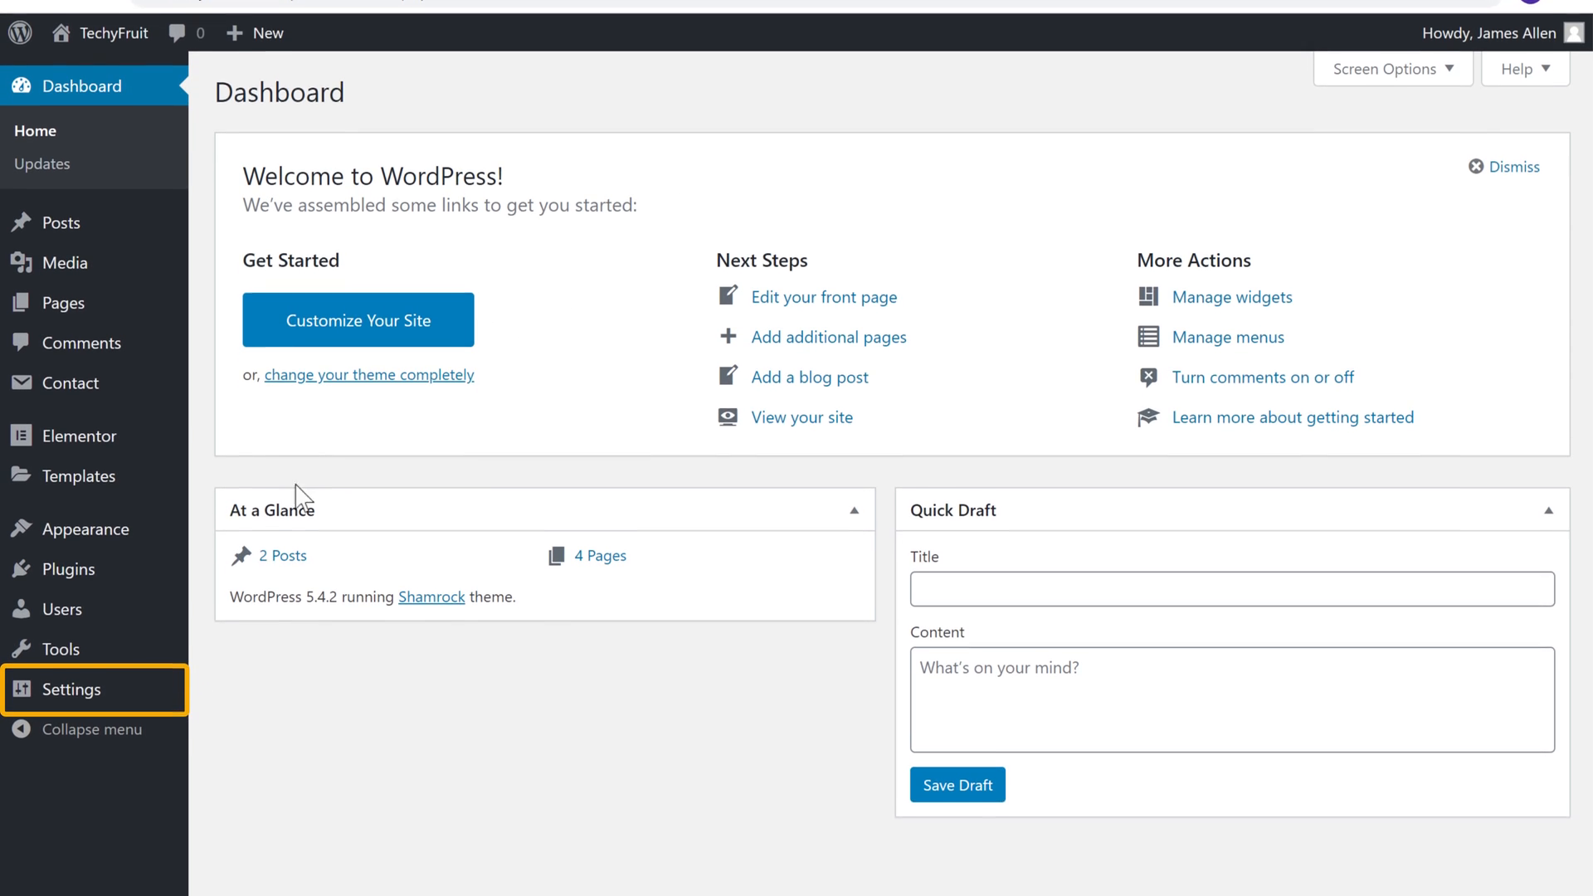
mouse_move(71, 672)
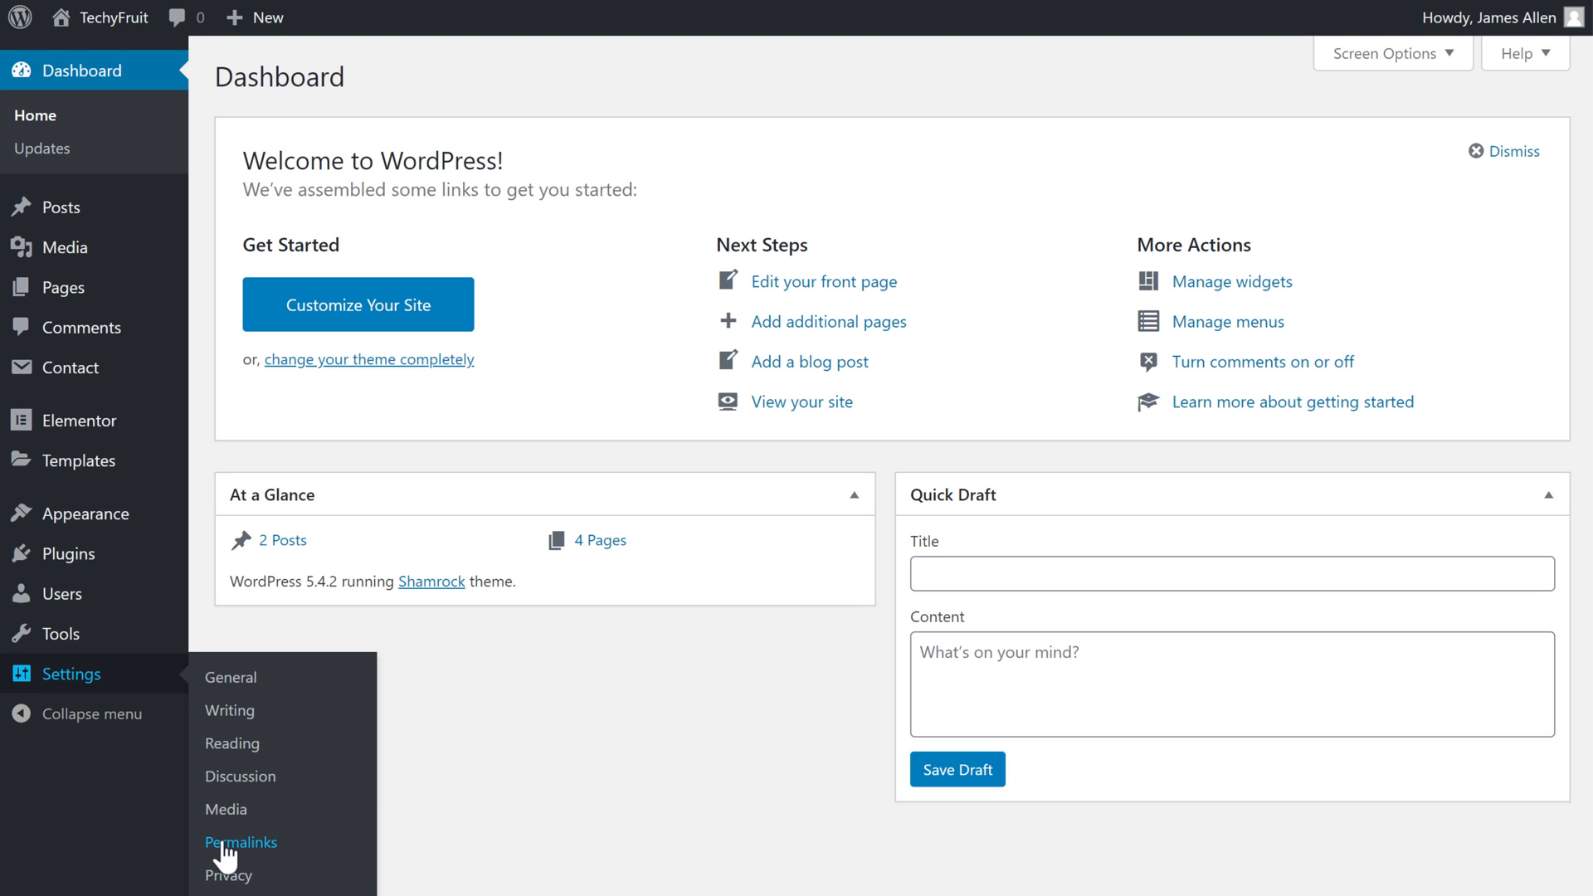
In Permalink Settings choose the Post name structure and save, getting the updated notice.
left_click(241, 843)
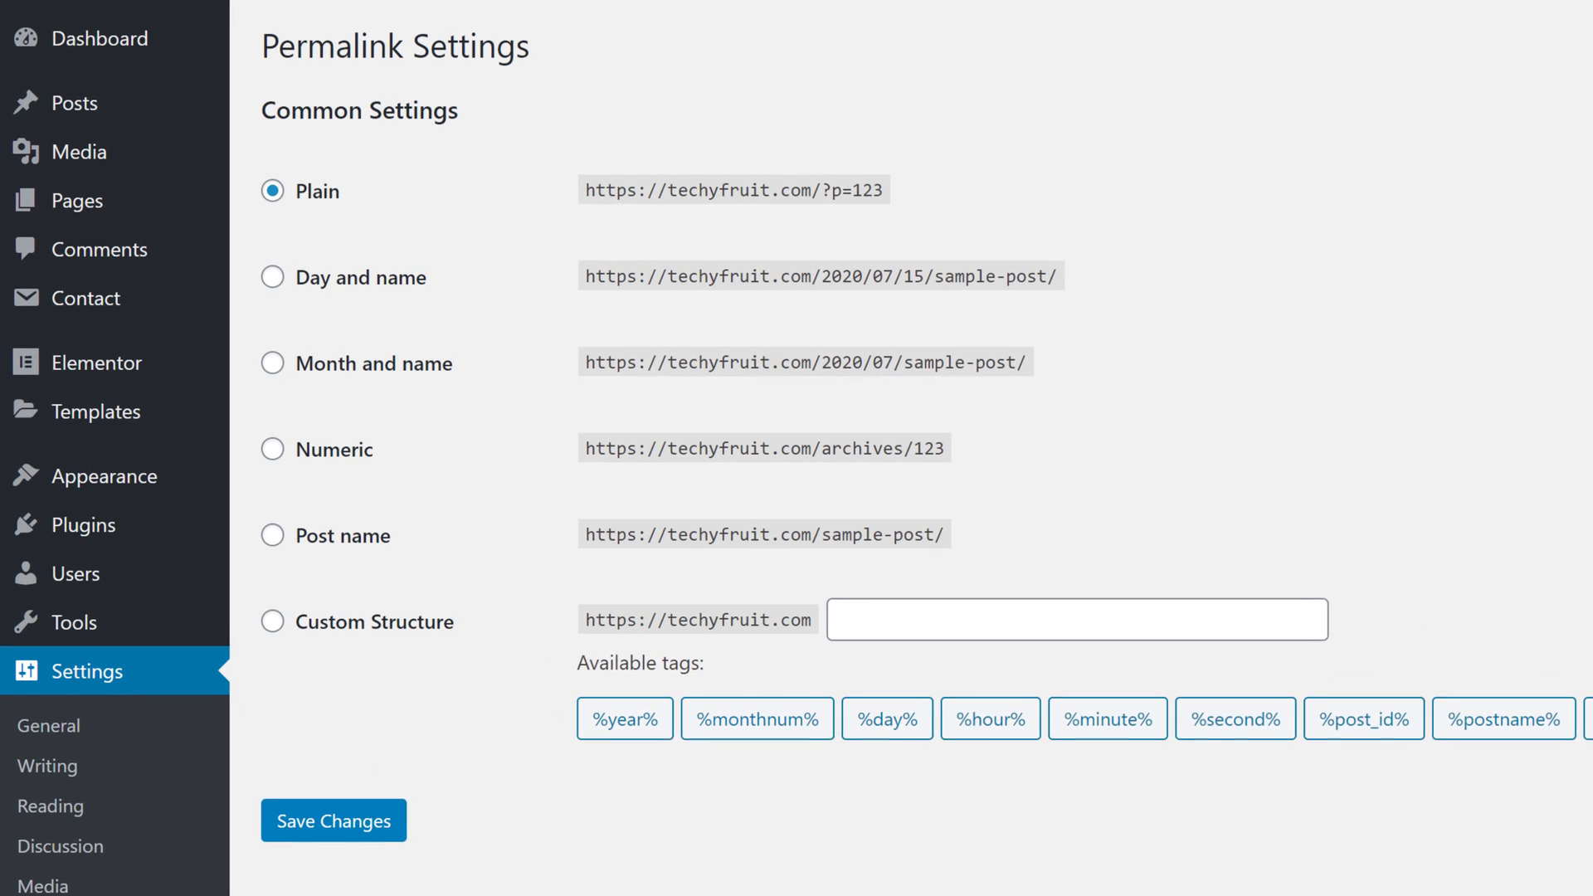
left_click(270, 189)
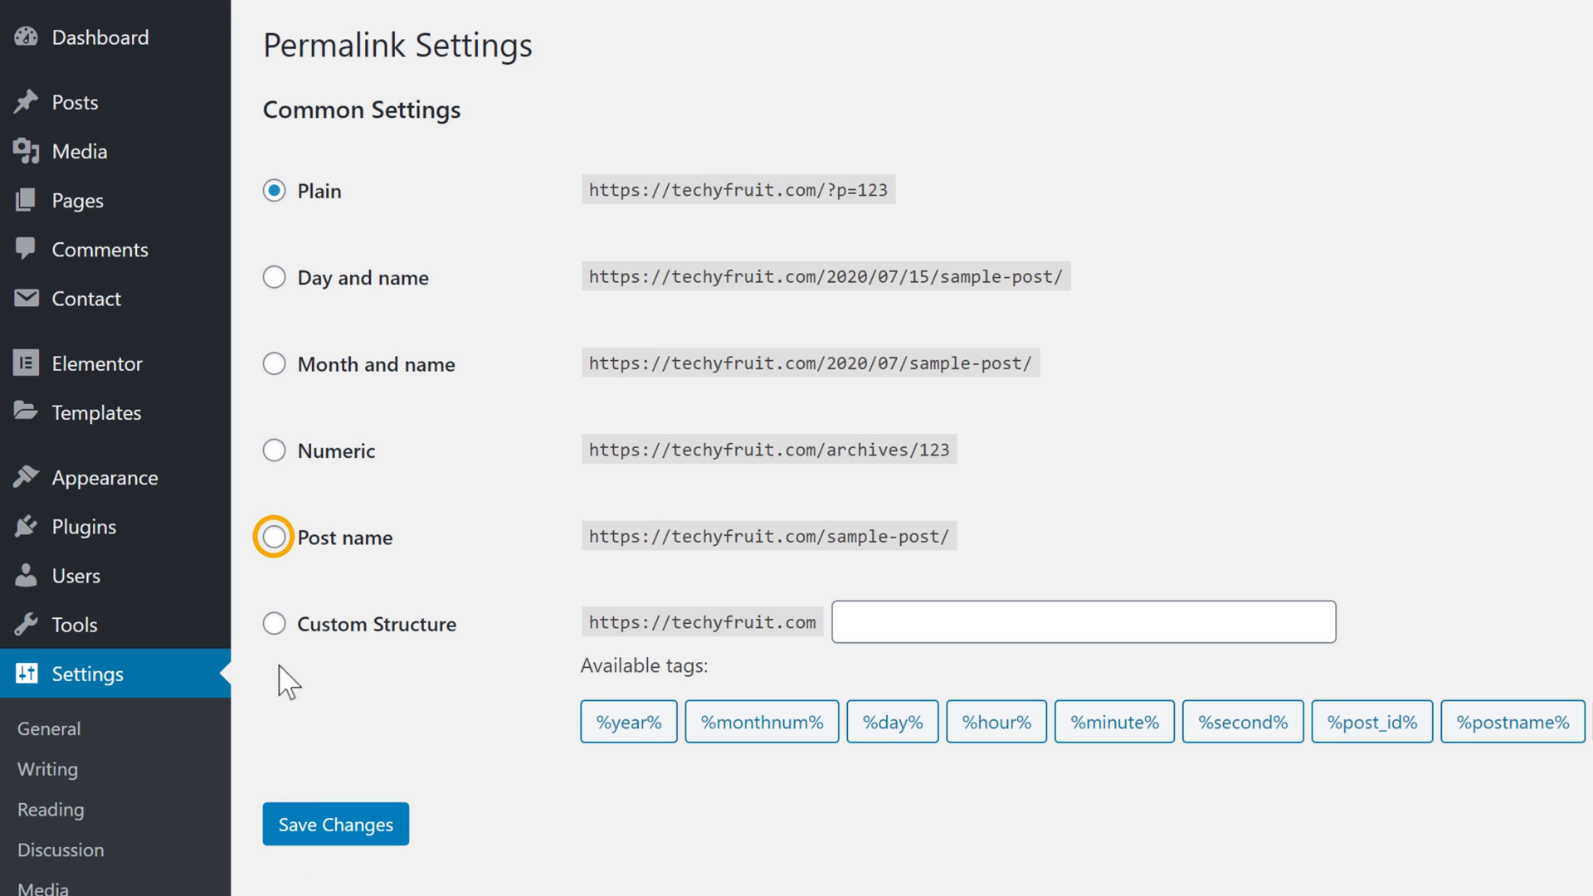
left_click(274, 536)
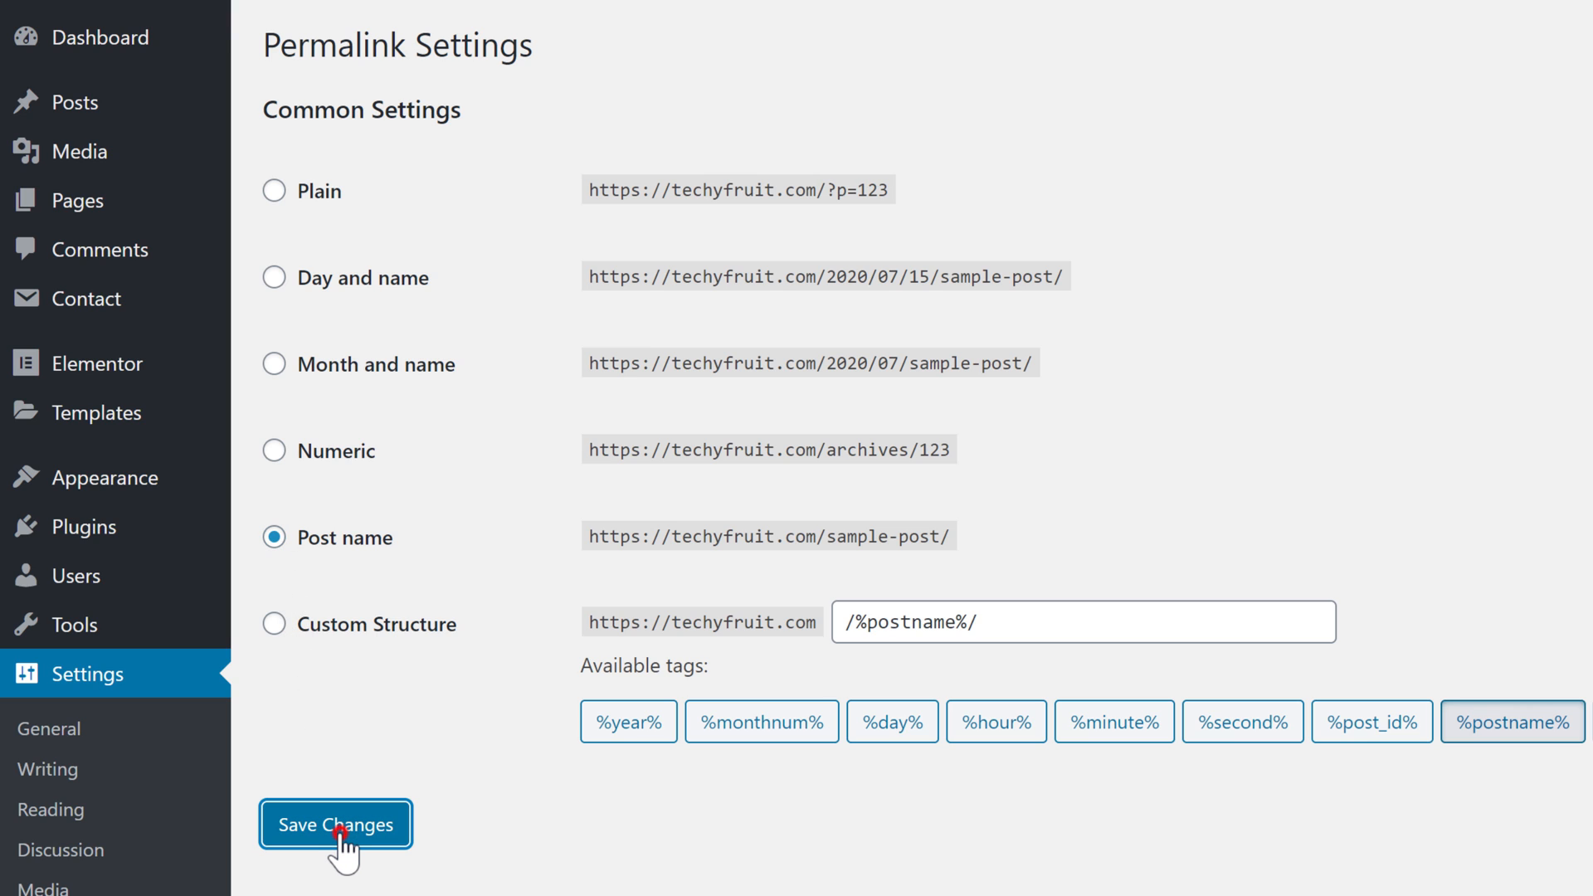
left_click(336, 824)
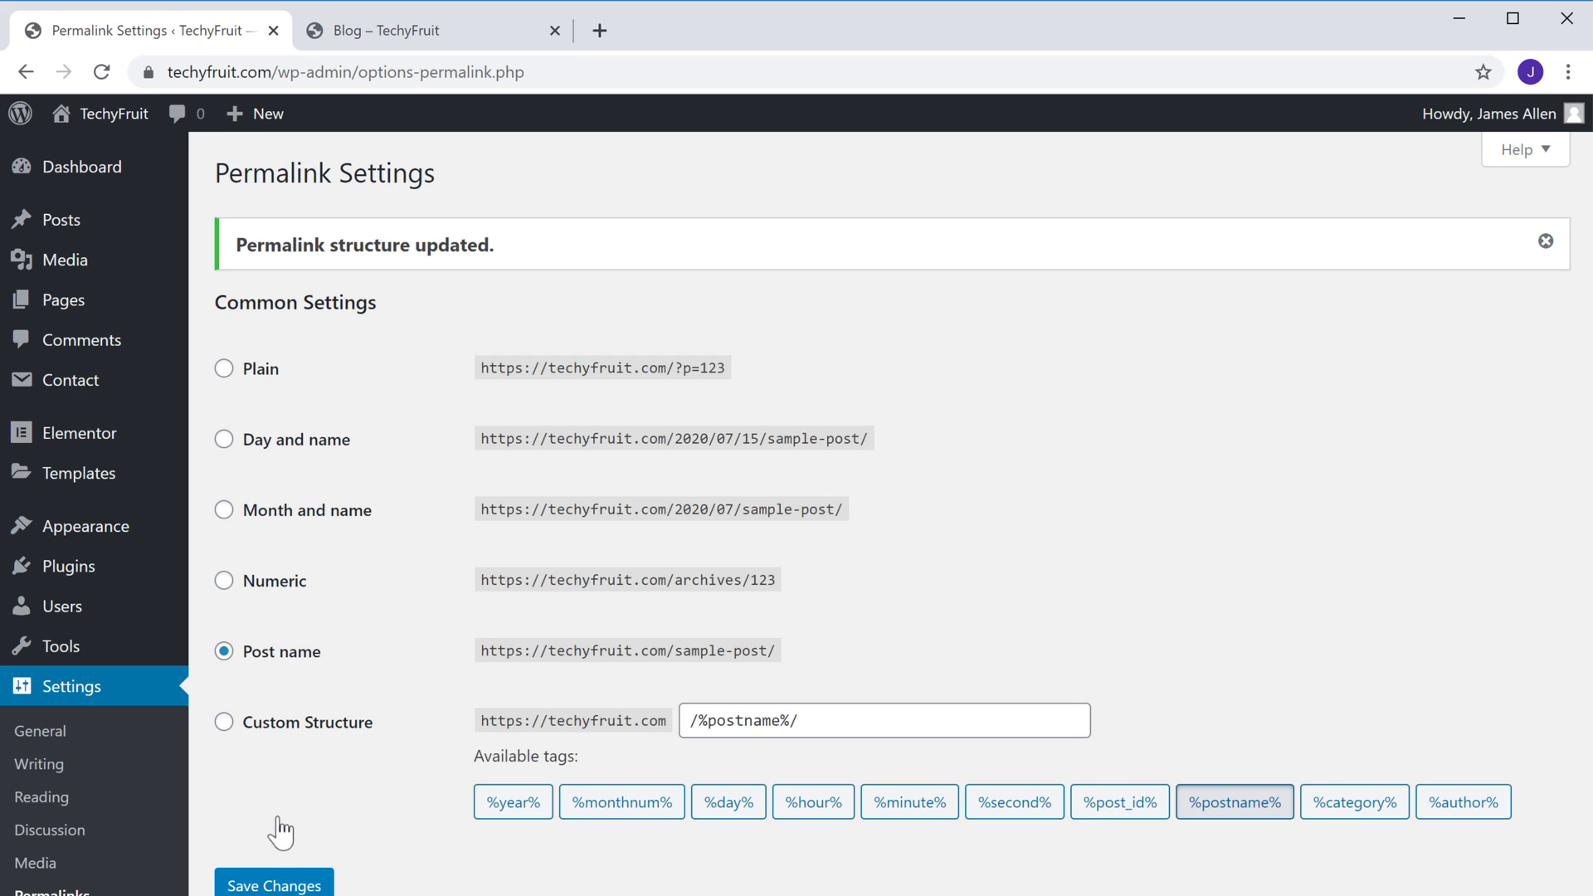
Reload the blog at its new /blog/ address and load the post at /how-to-make-an-app-lessons-learned/.
left_click(432, 30)
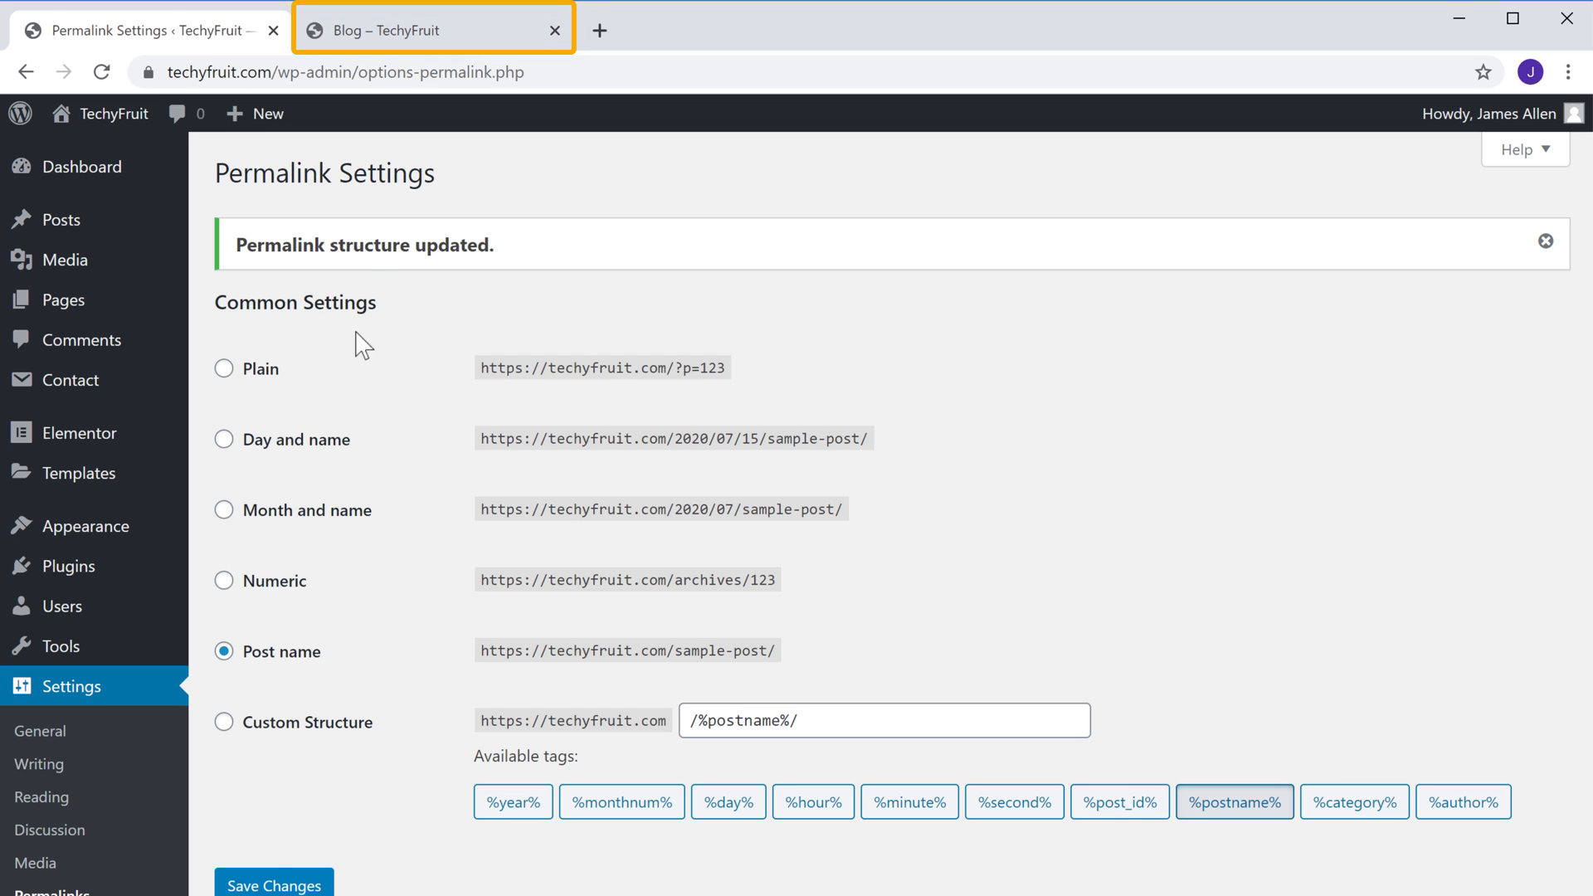
left_click(431, 30)
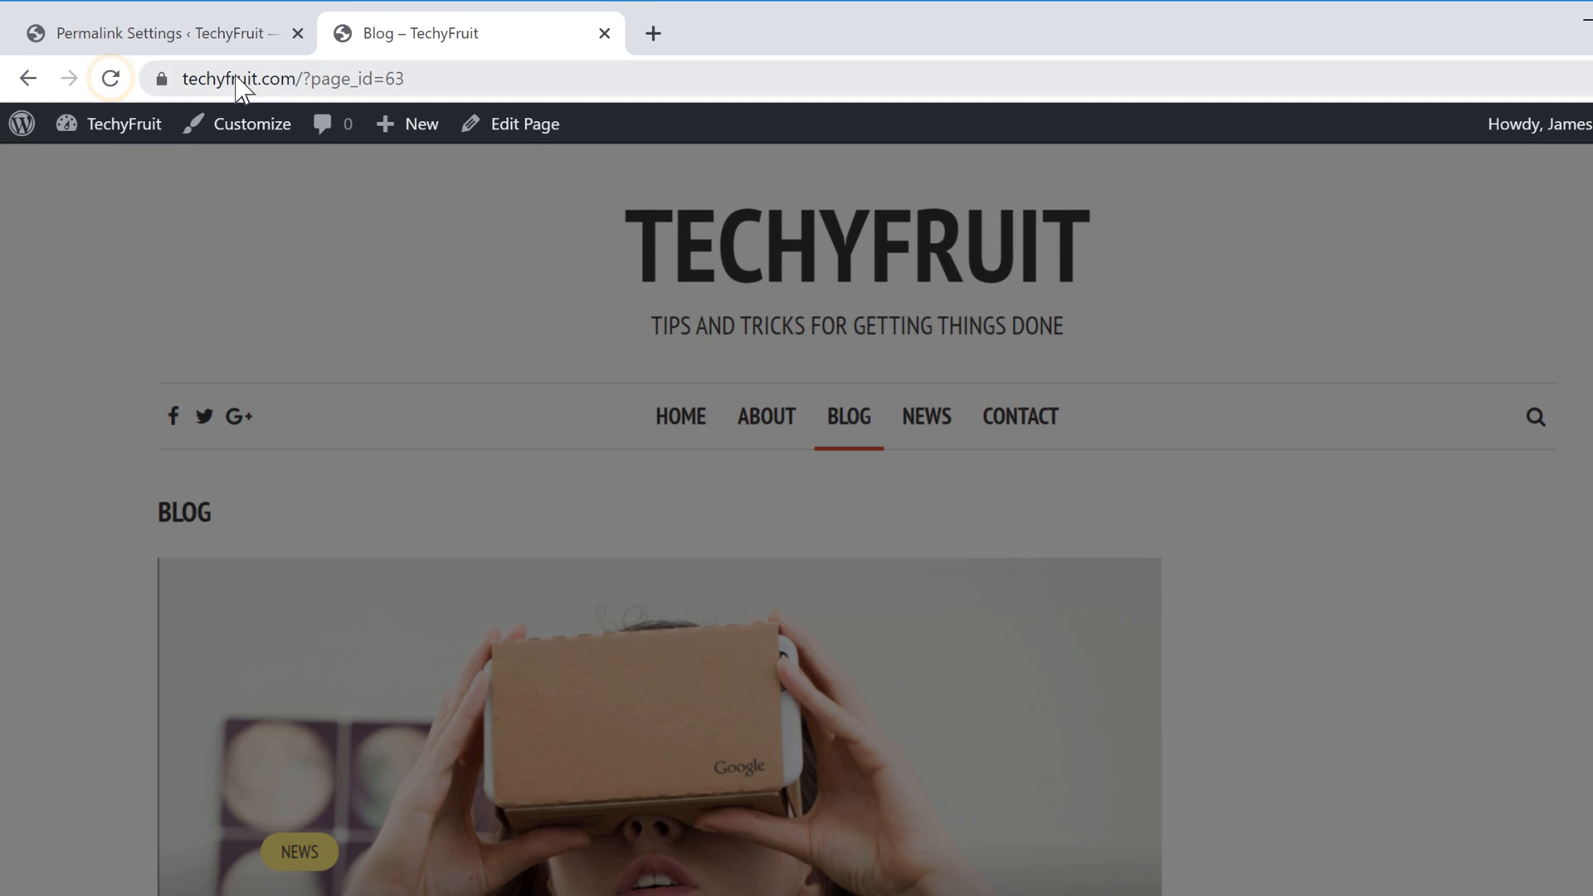
left_click(111, 78)
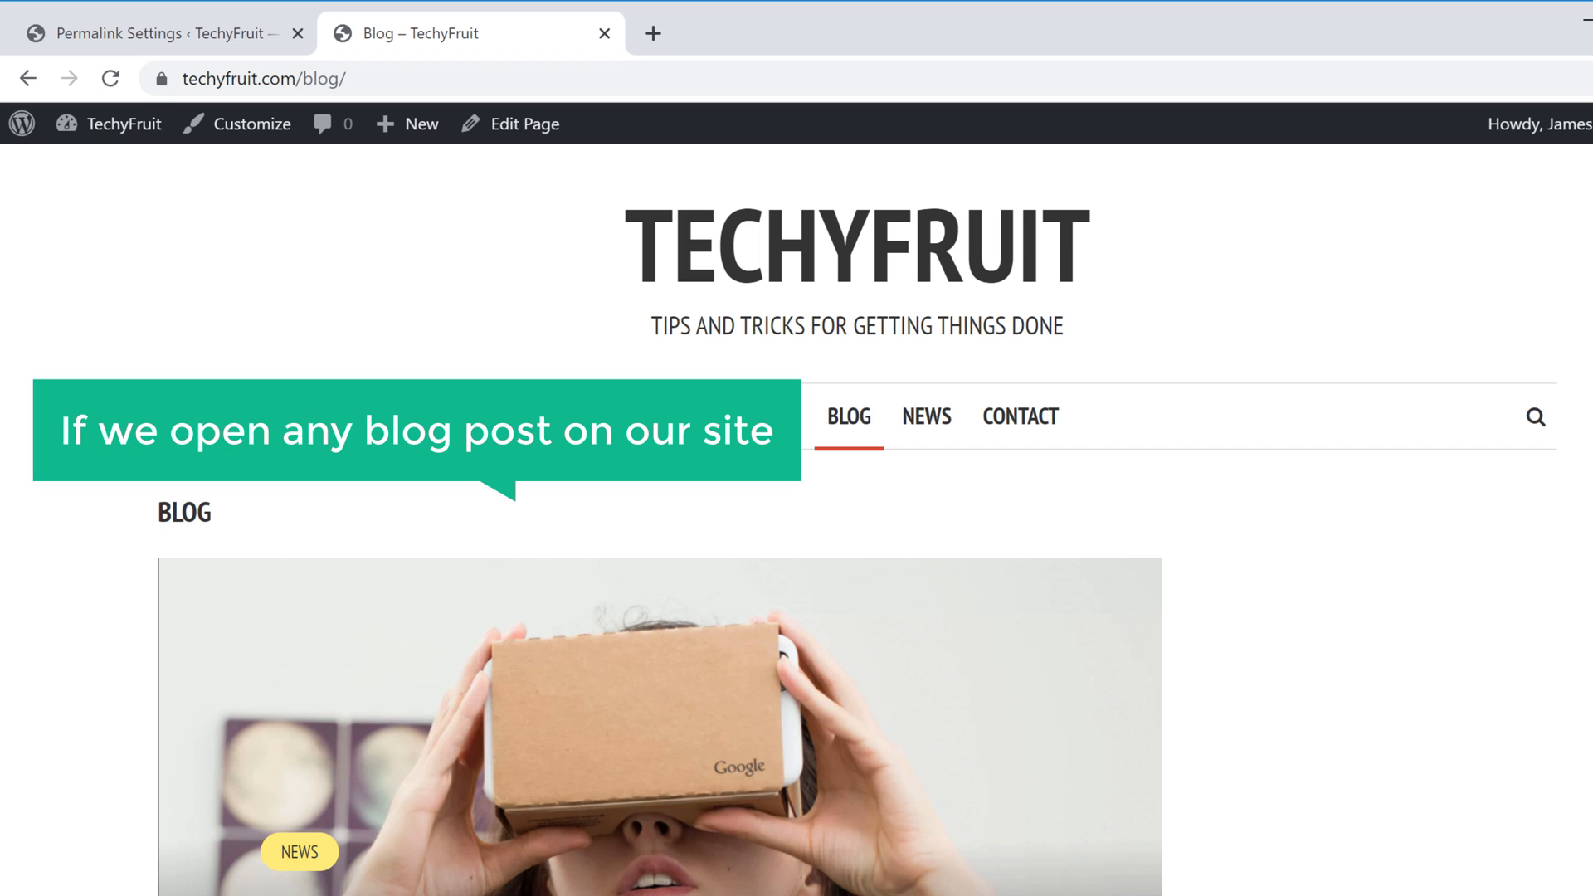
scroll("down", 3)
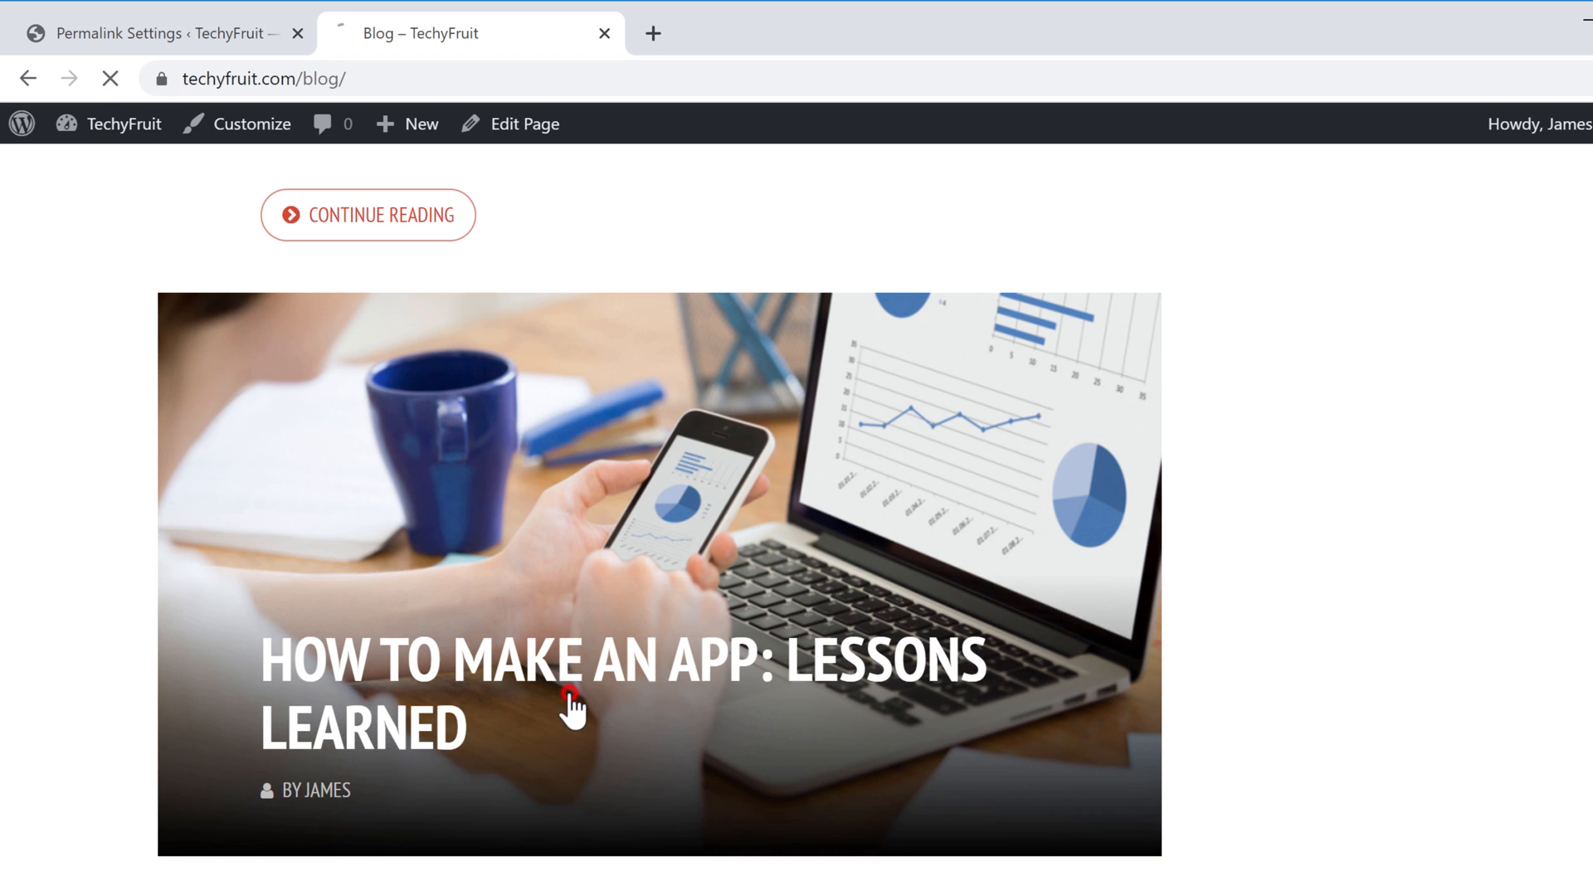
left_click(619, 660)
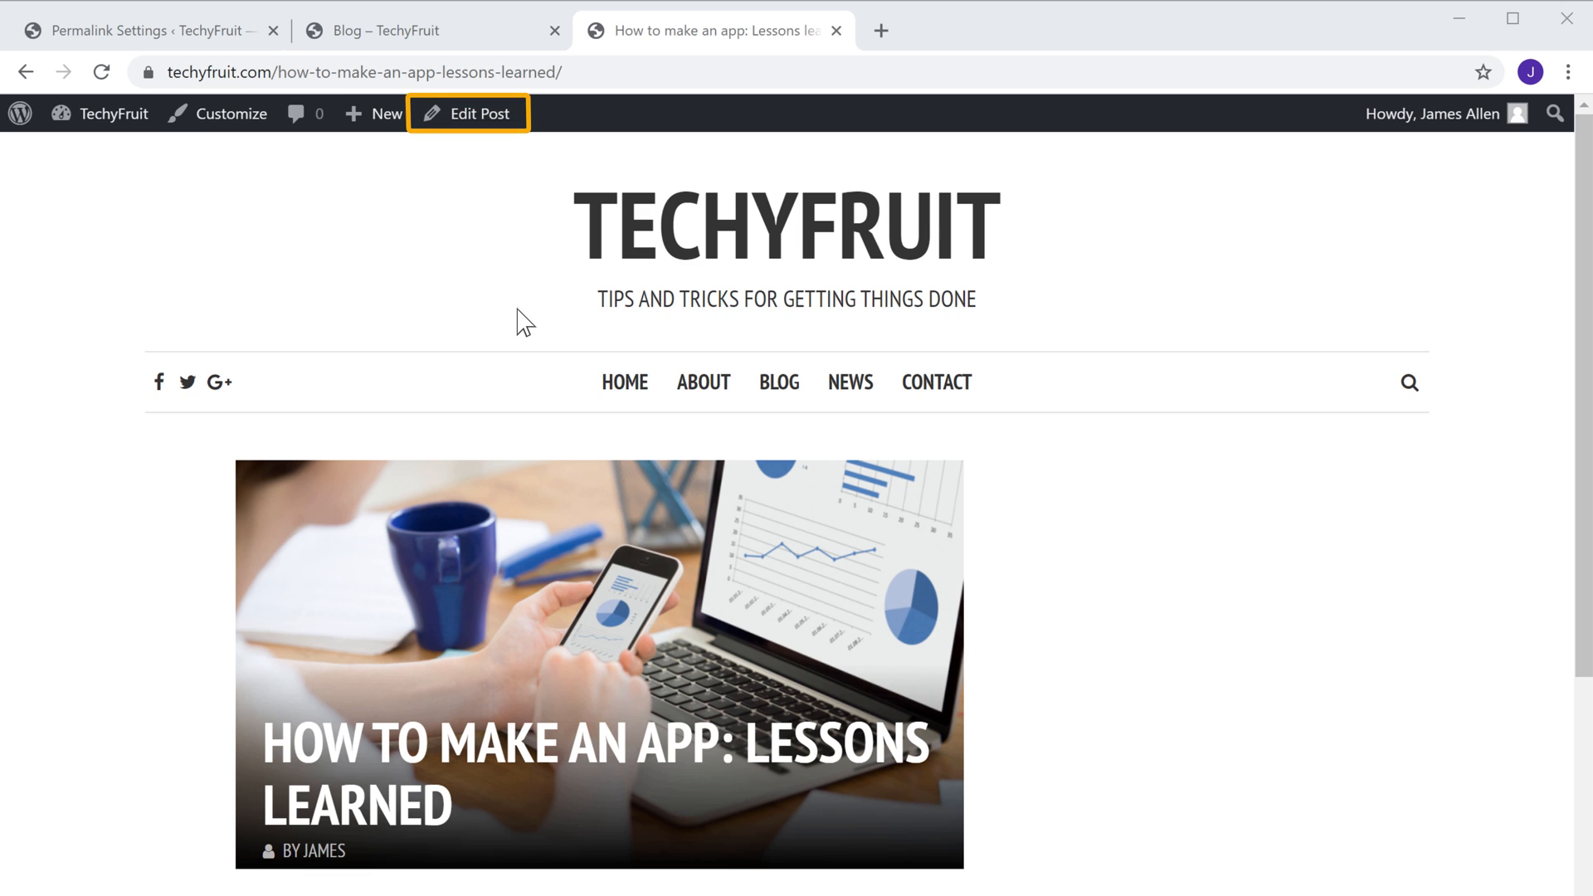
mouse_move(486, 127)
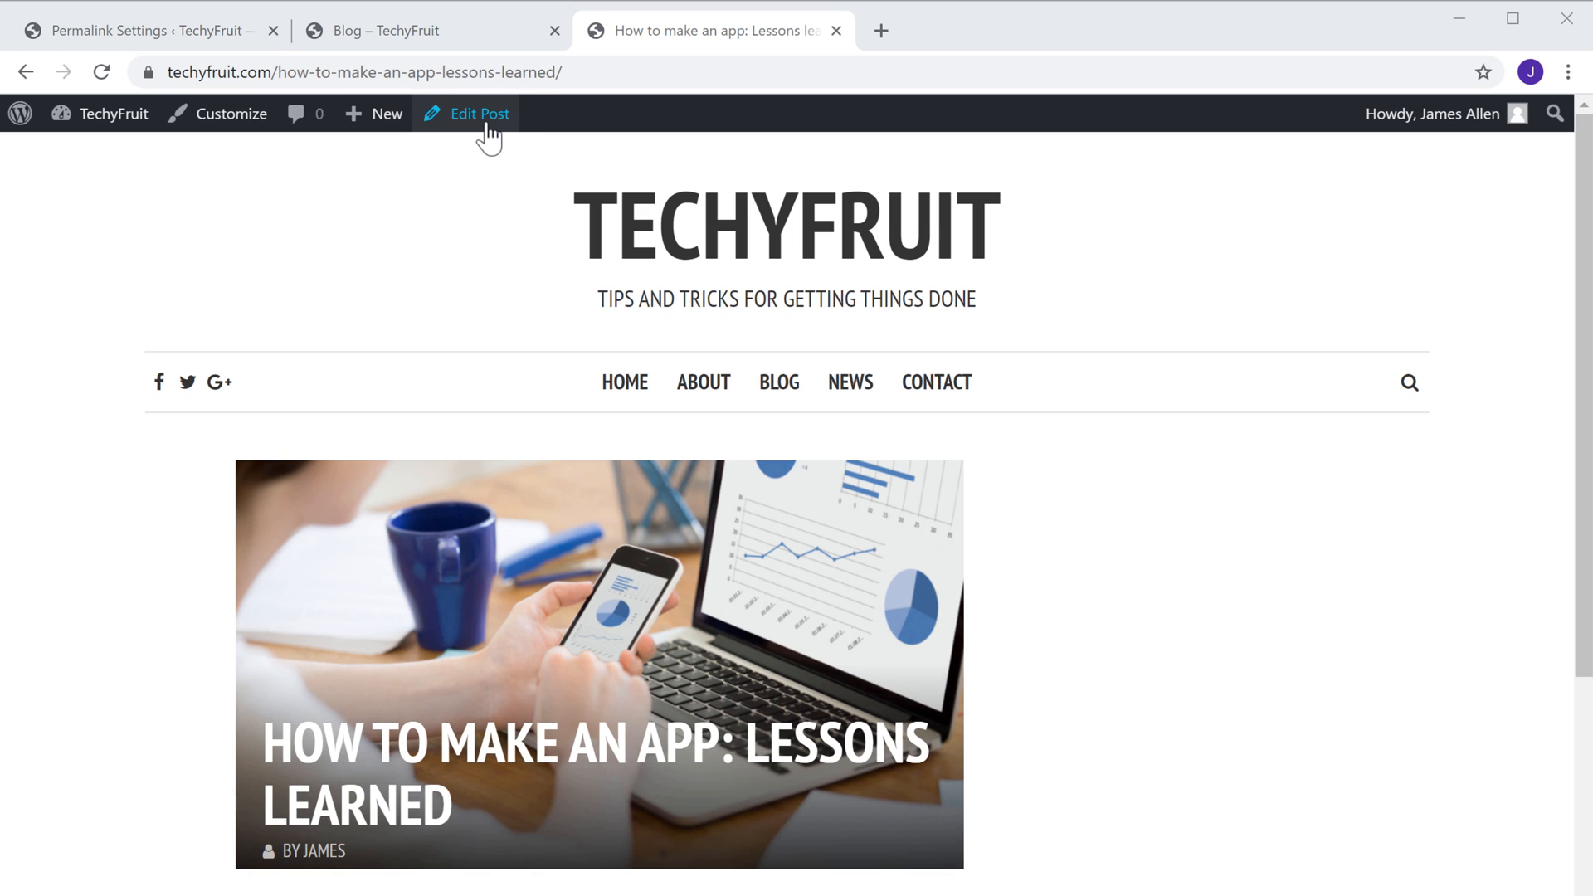
In the post editor replace the permalink slug with create-an-app and update the post.
left_click(478, 113)
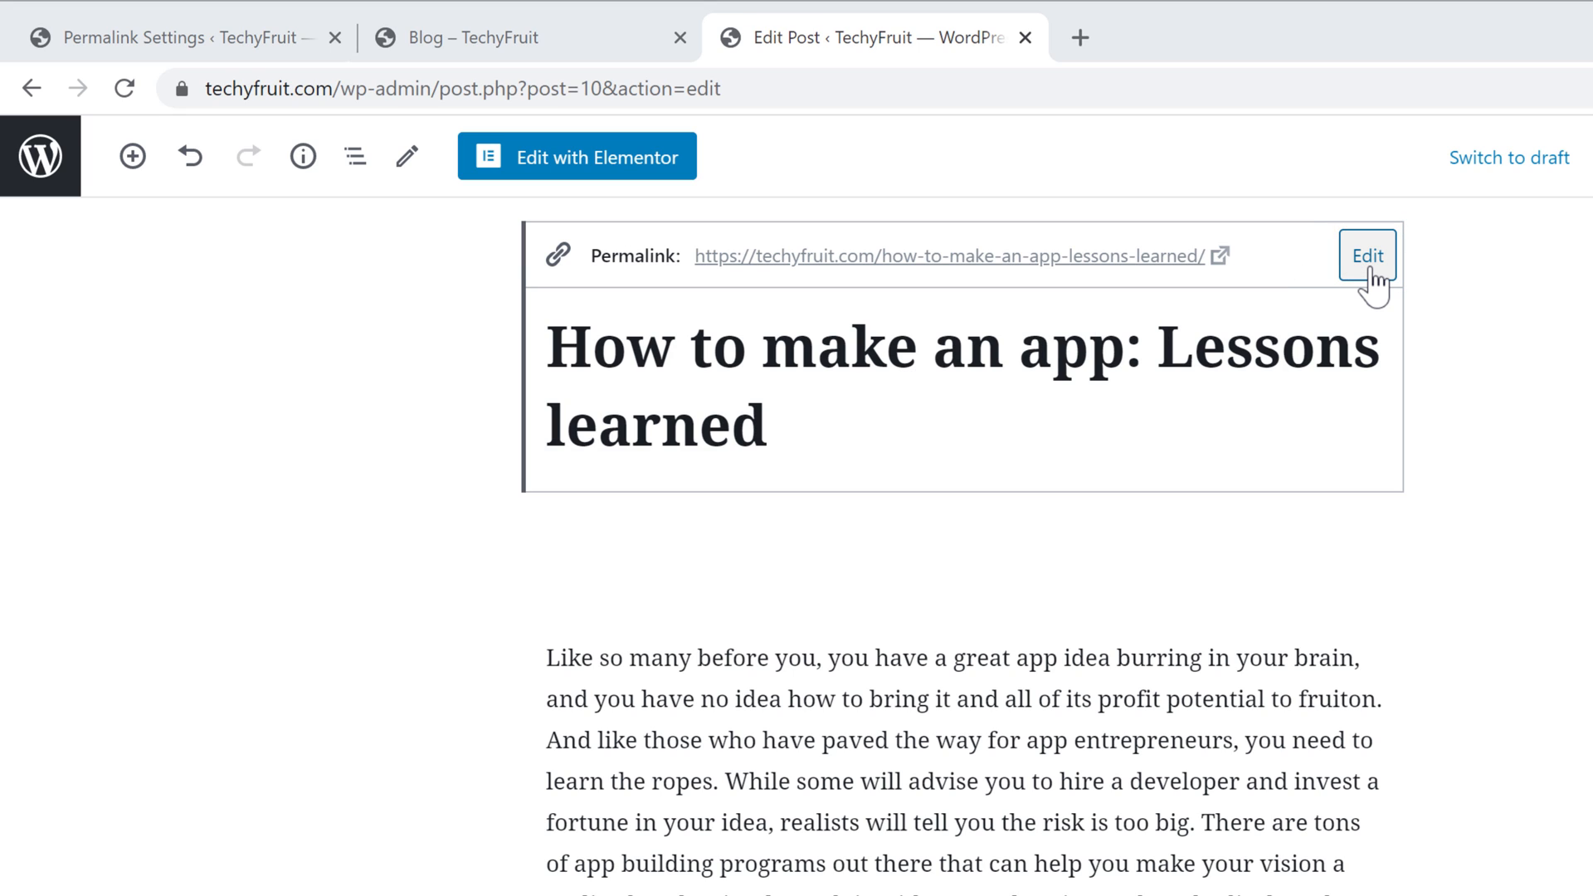
left_click(1366, 256)
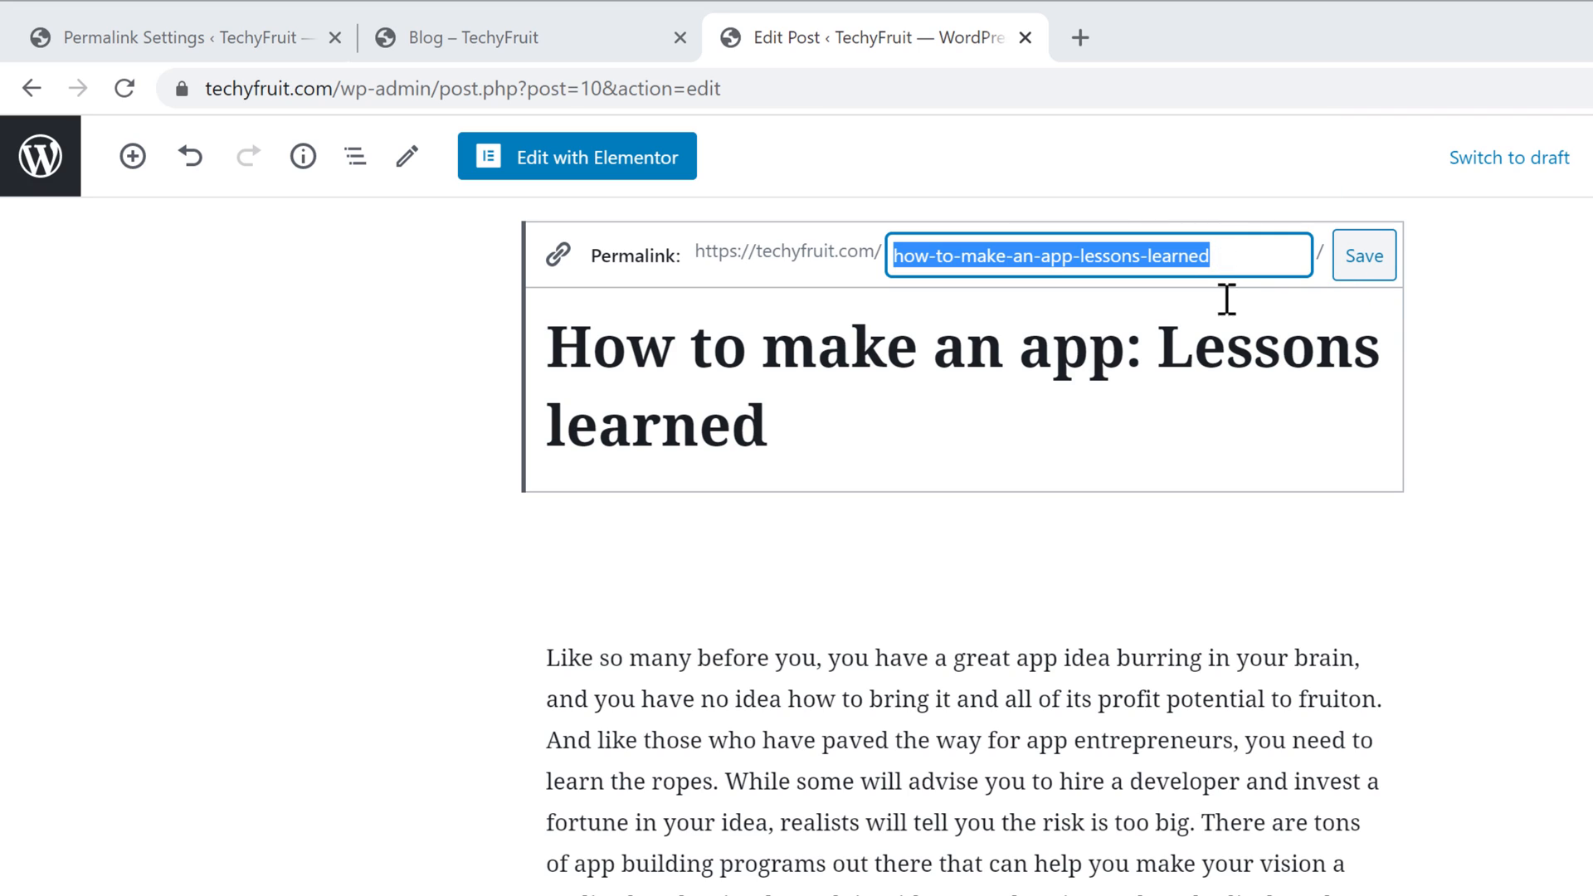
type("create-an-app")
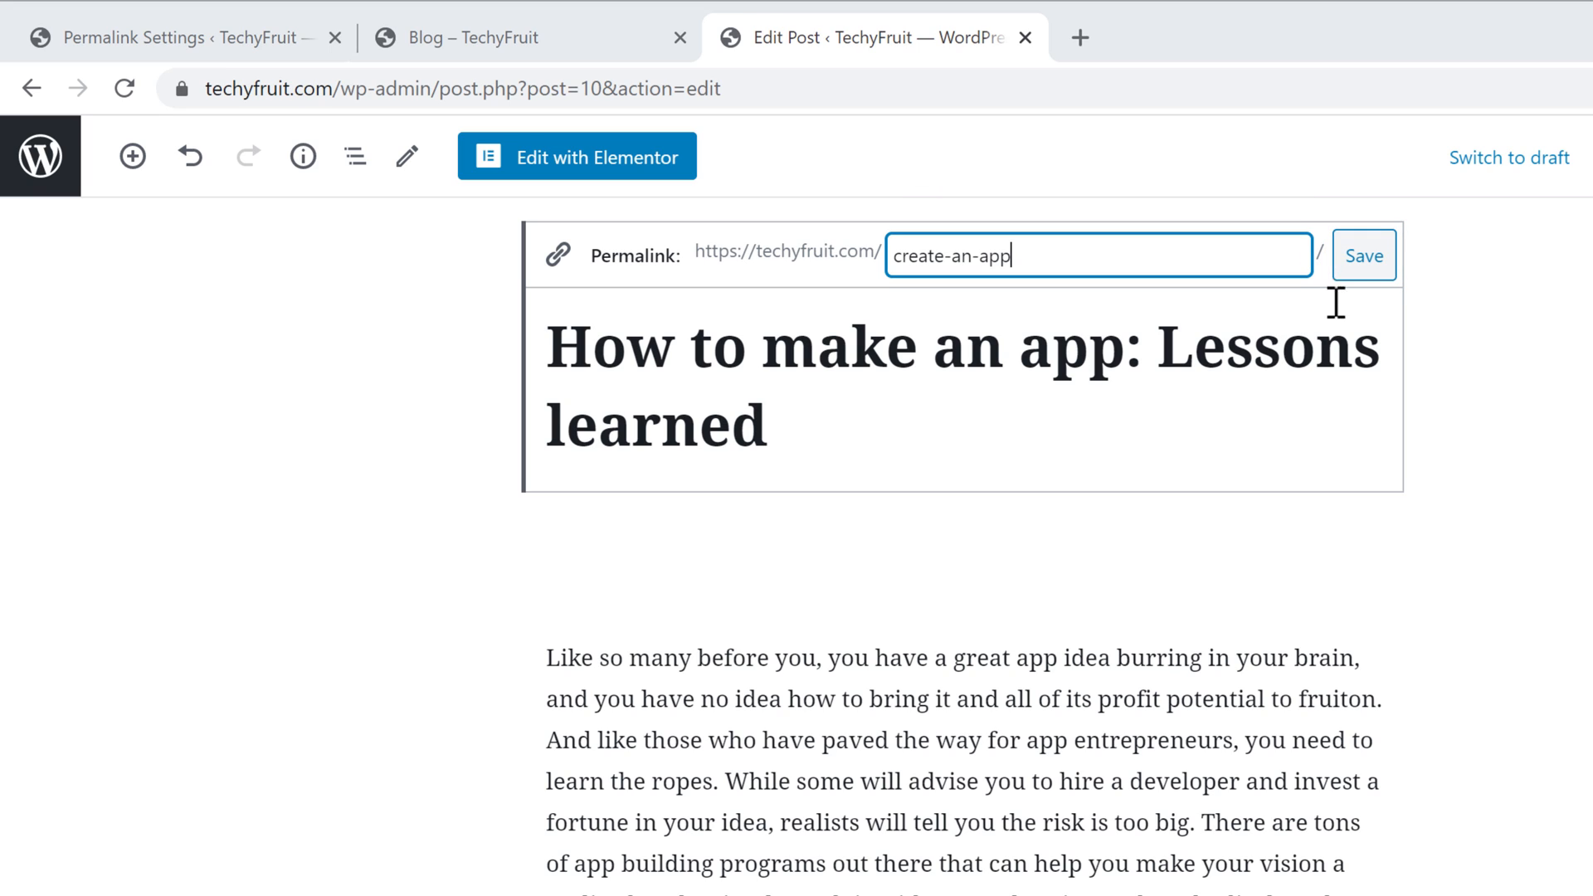
left_click(1364, 255)
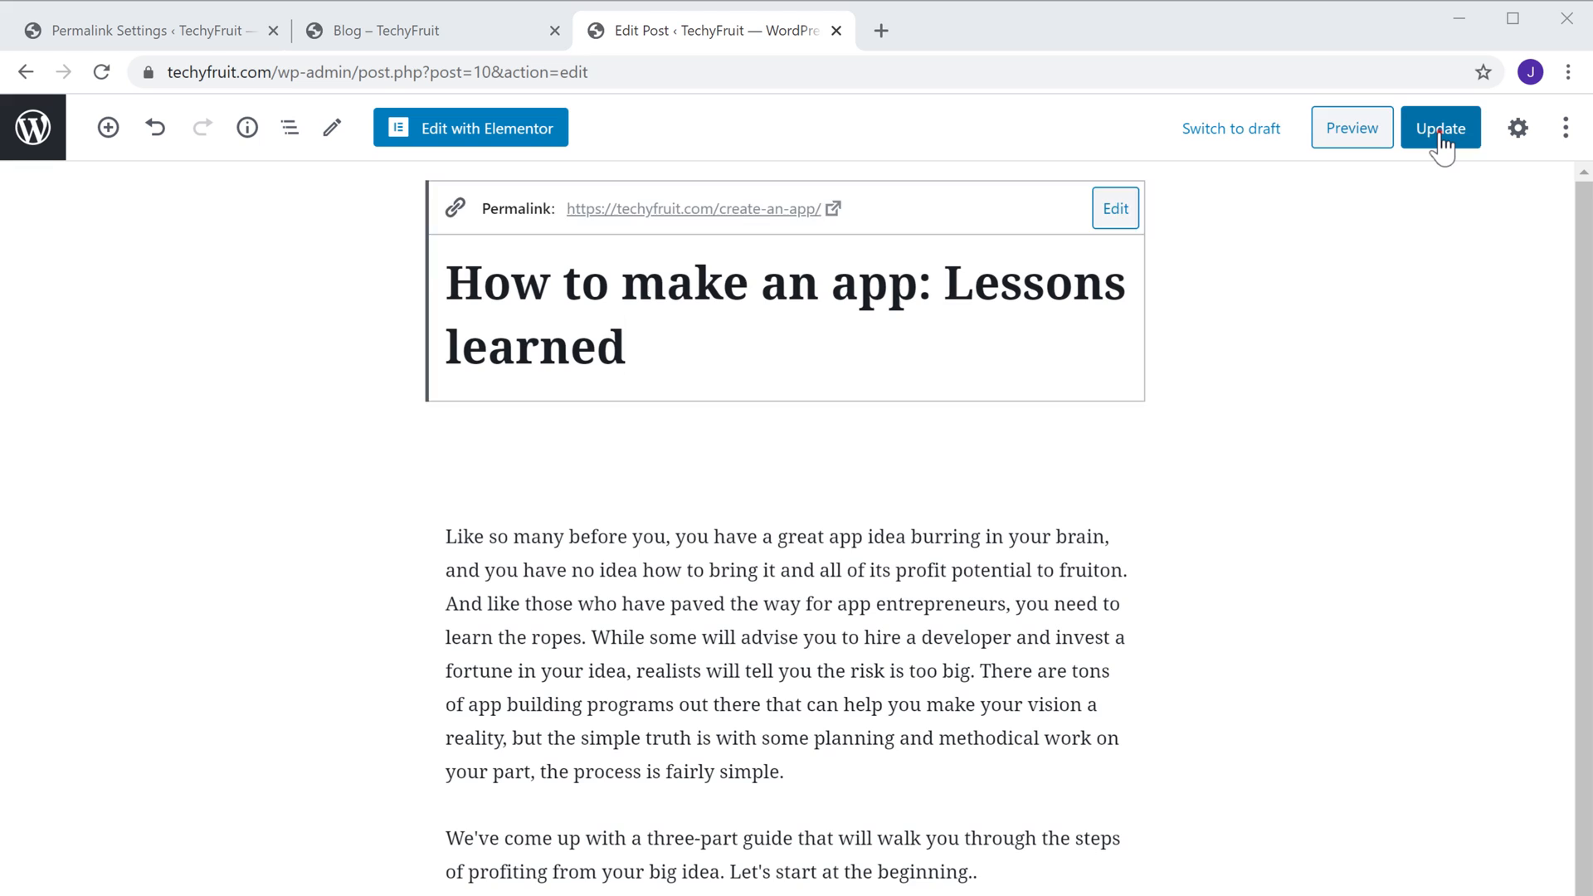
left_click(1441, 128)
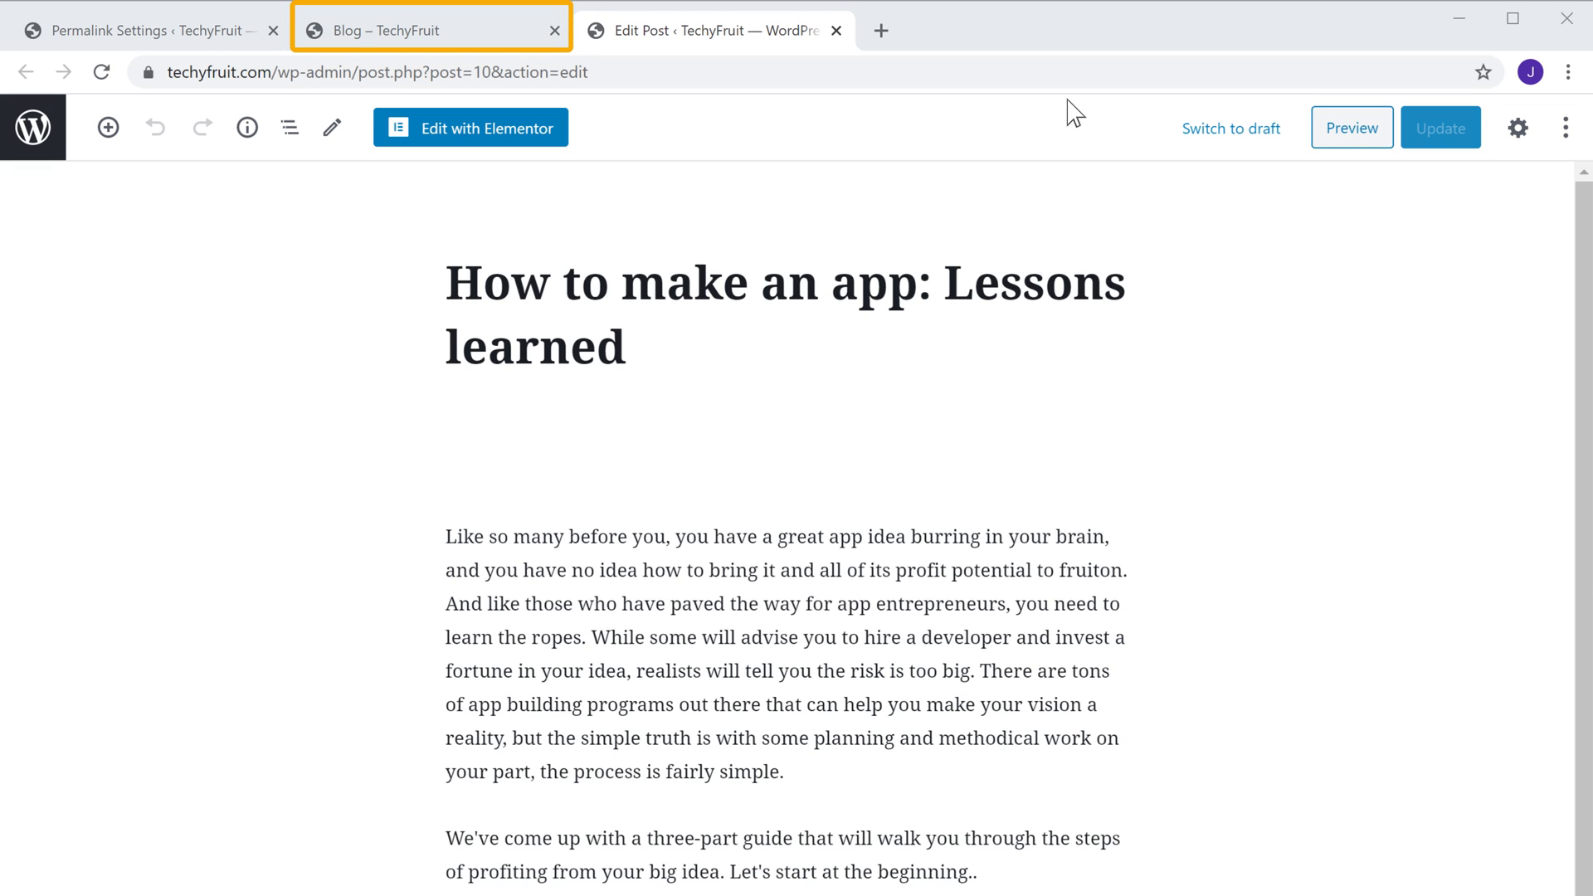
From the blog page load the How to make an app post at techyfruit.com/create-an-app/.
left_click(432, 30)
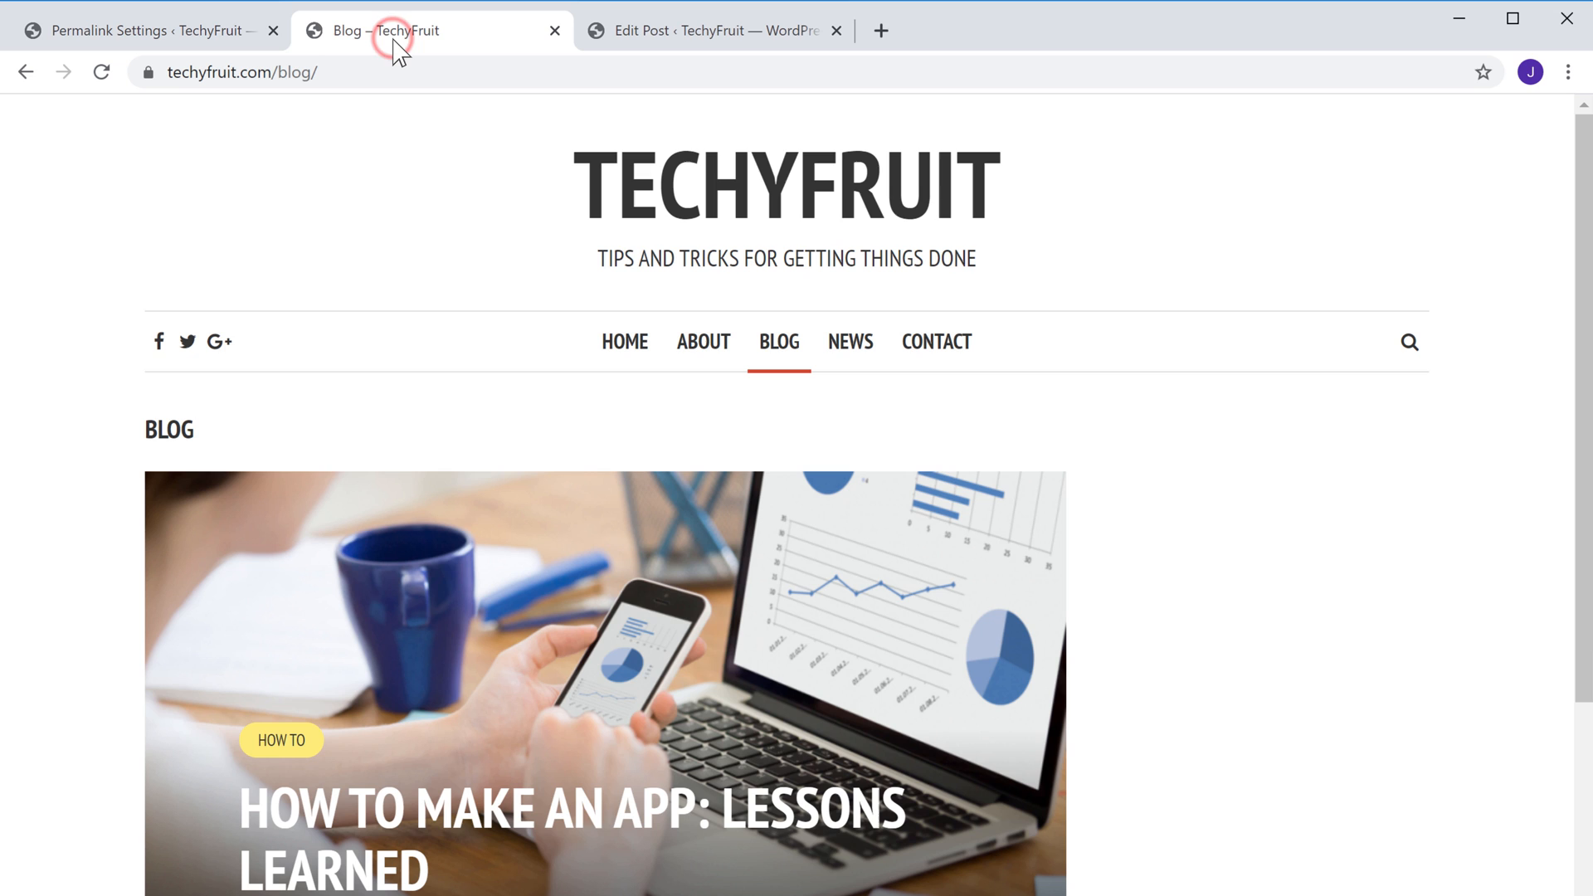
scroll("down", 3)
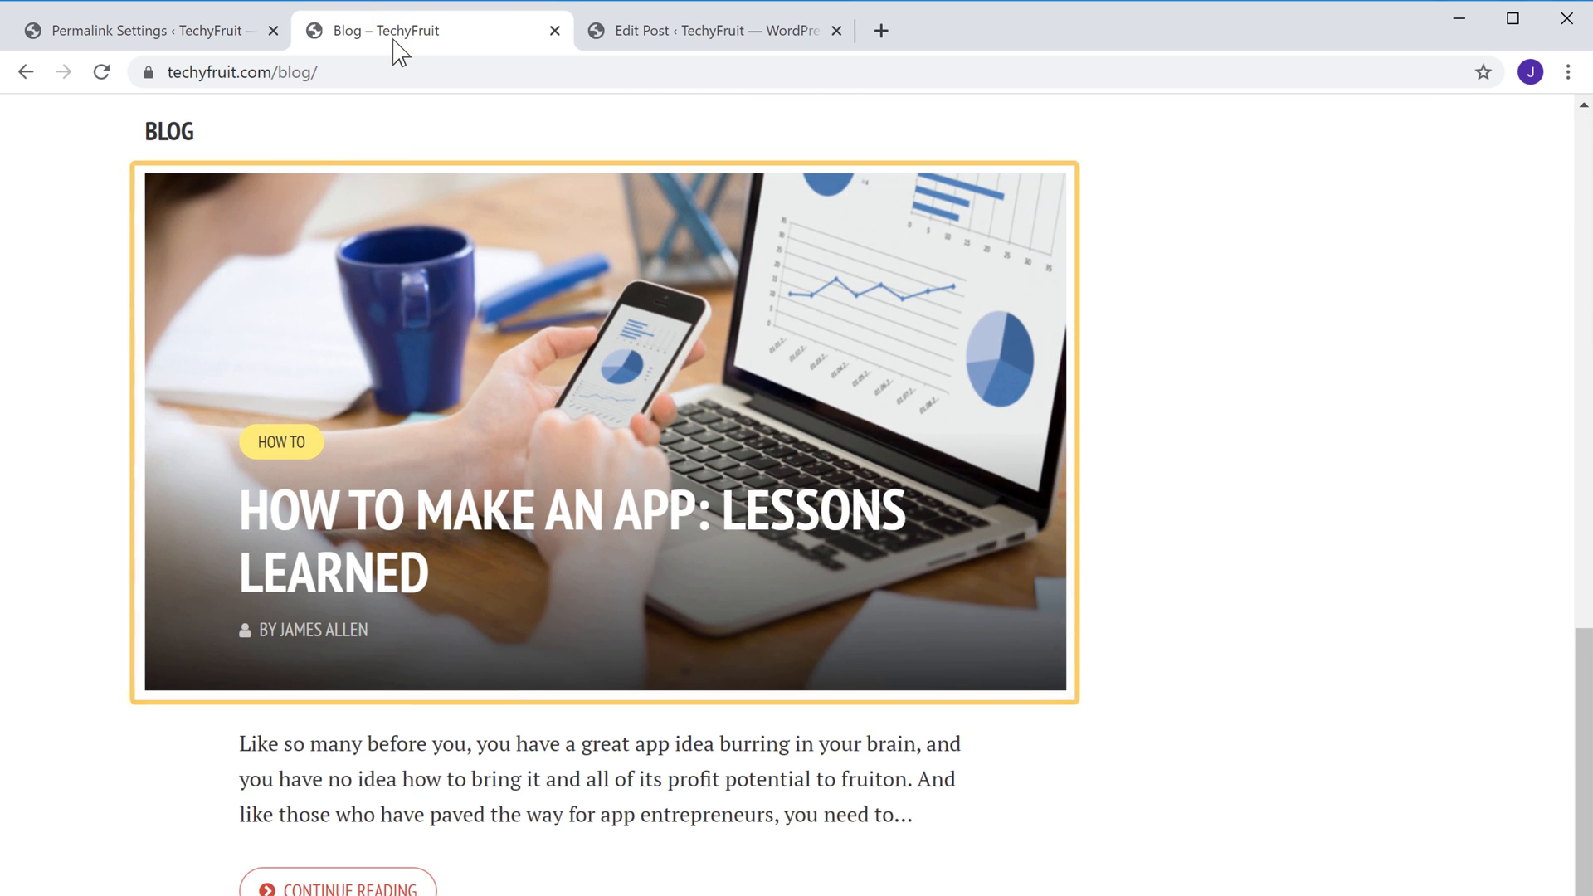
left_click(479, 537)
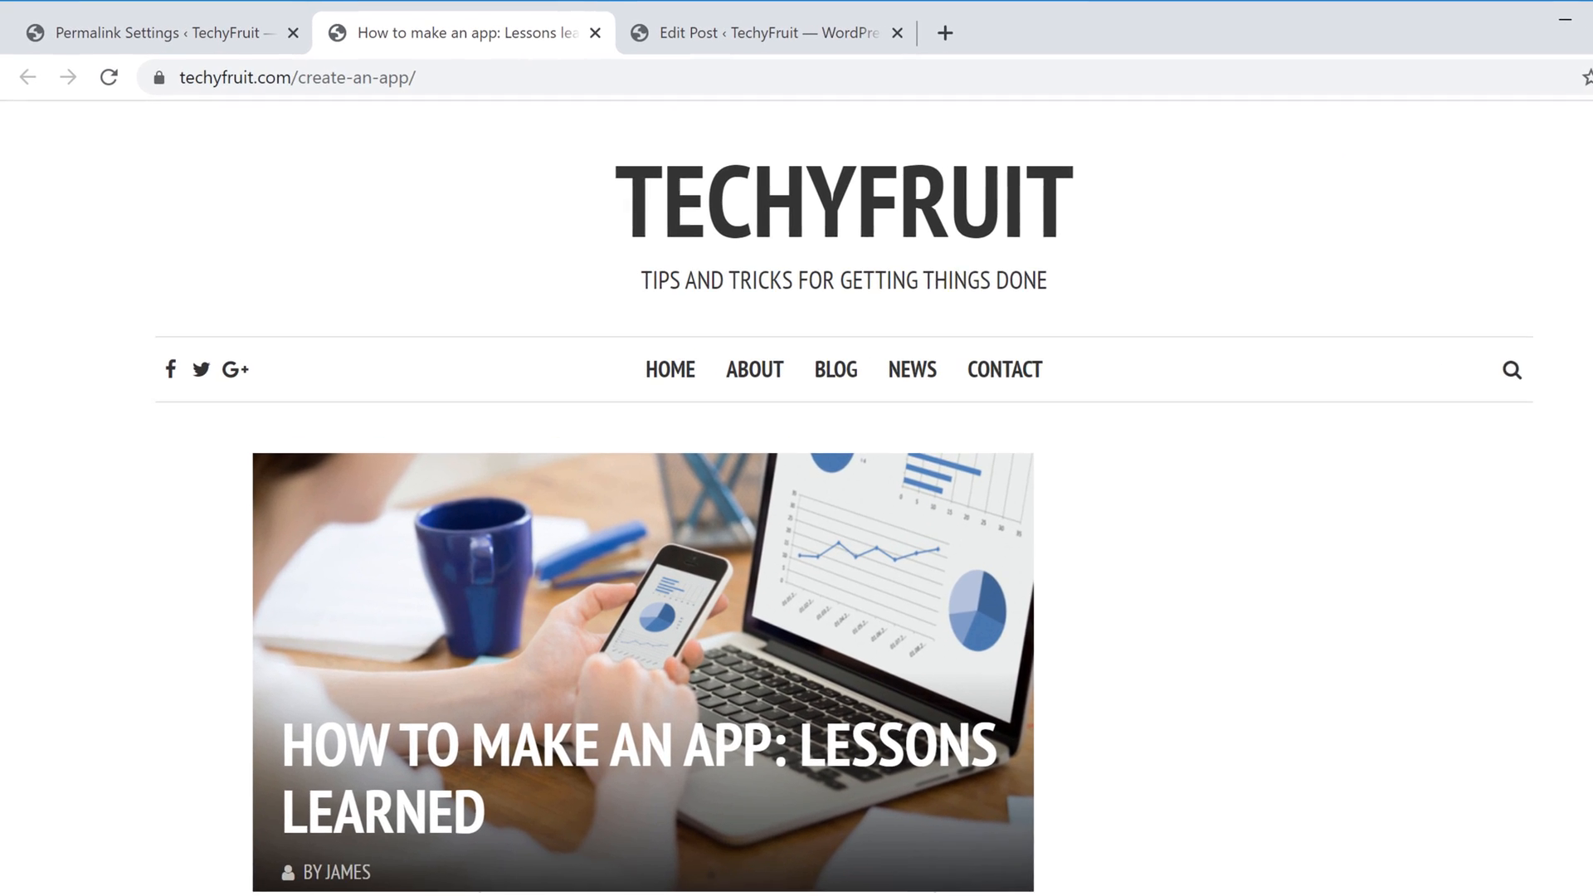
left_click(302, 78)
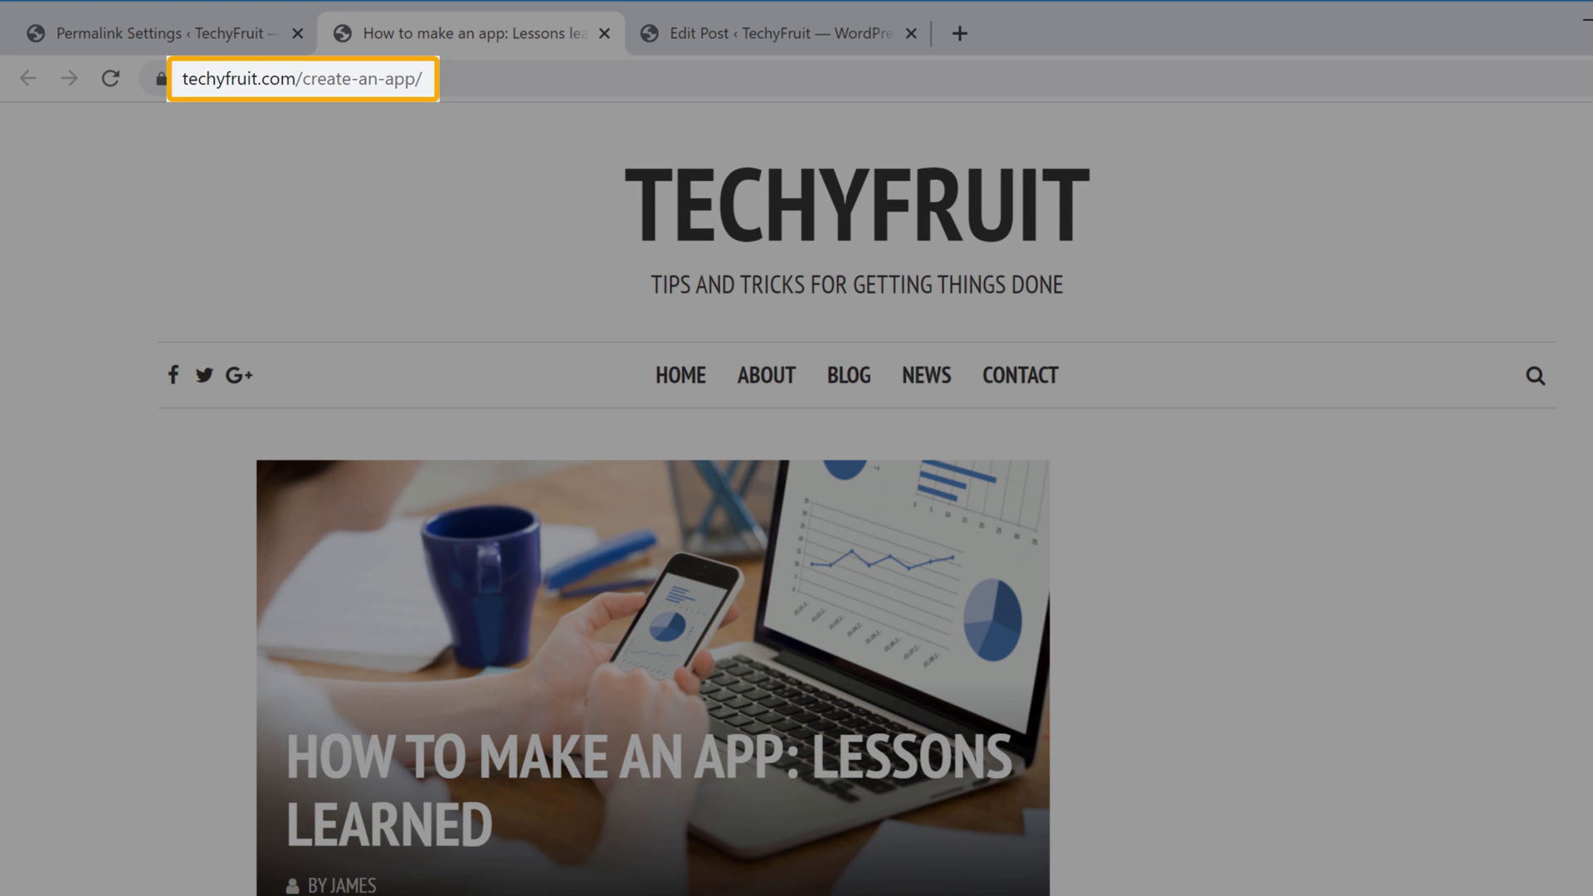